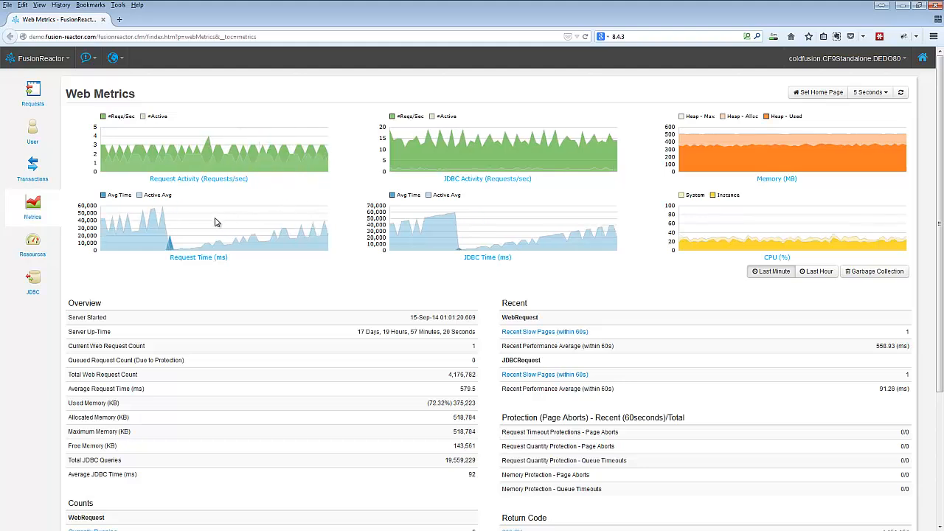
{"action": "mouse_move", "coordinate": [143, 223]}
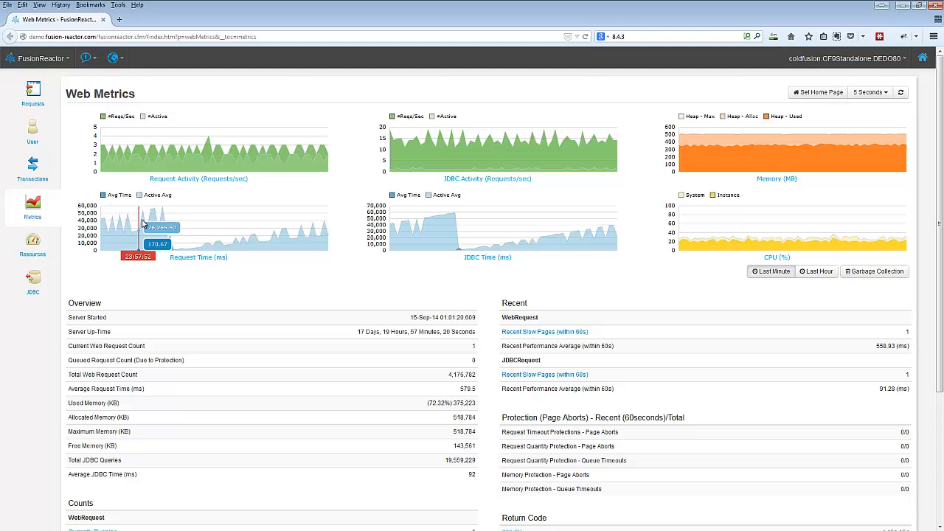
{"action": "mouse_move", "coordinate": [160, 219]}
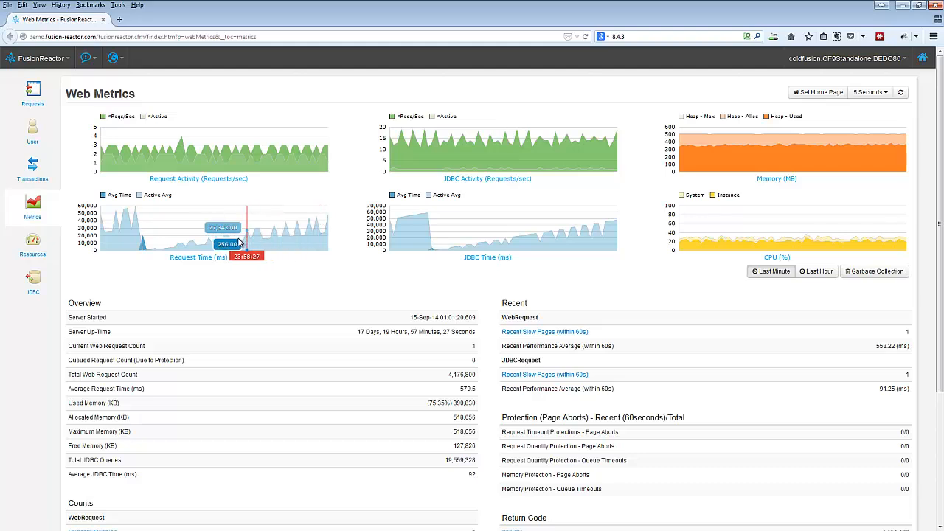
{"action": "mouse_move", "coordinate": [279, 231]}
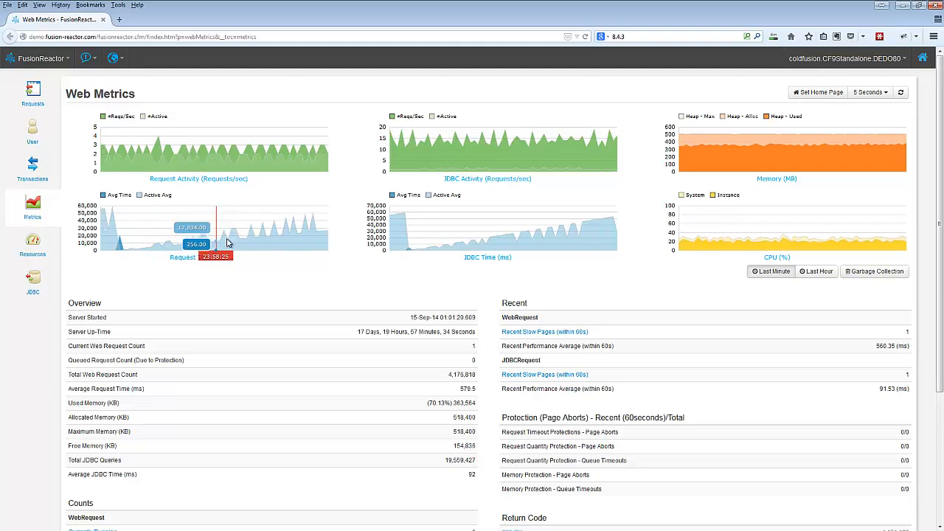
{"action": "mouse_move", "coordinate": [255, 243]}
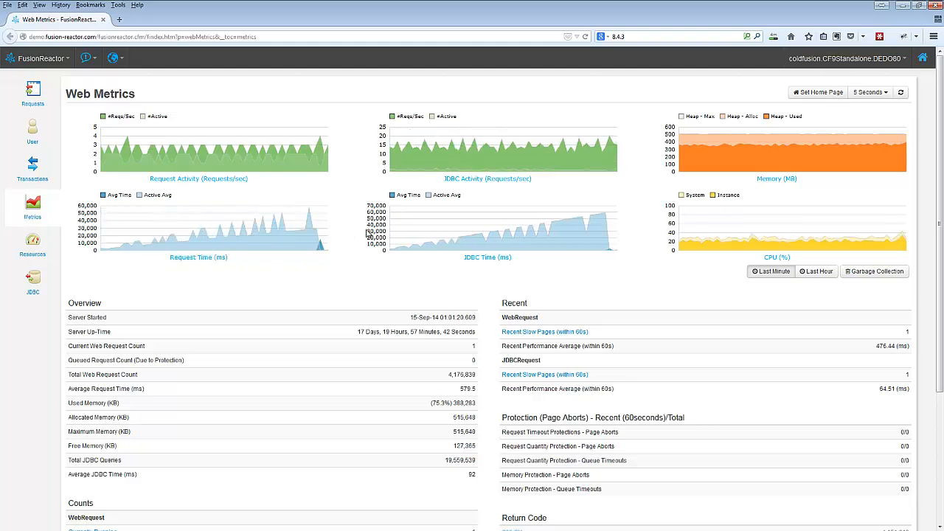
{"action": "mouse_move", "coordinate": [310, 243]}
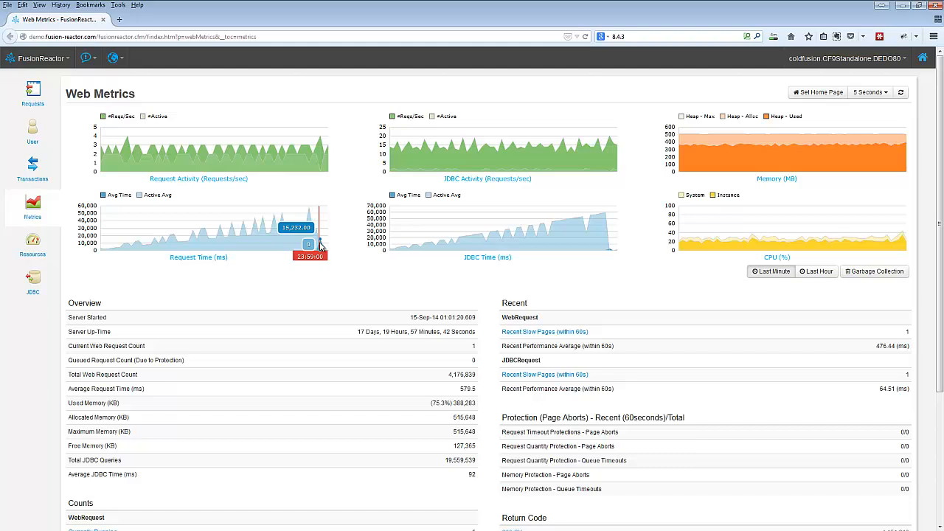
{"action": "mouse_move", "coordinate": [232, 238]}
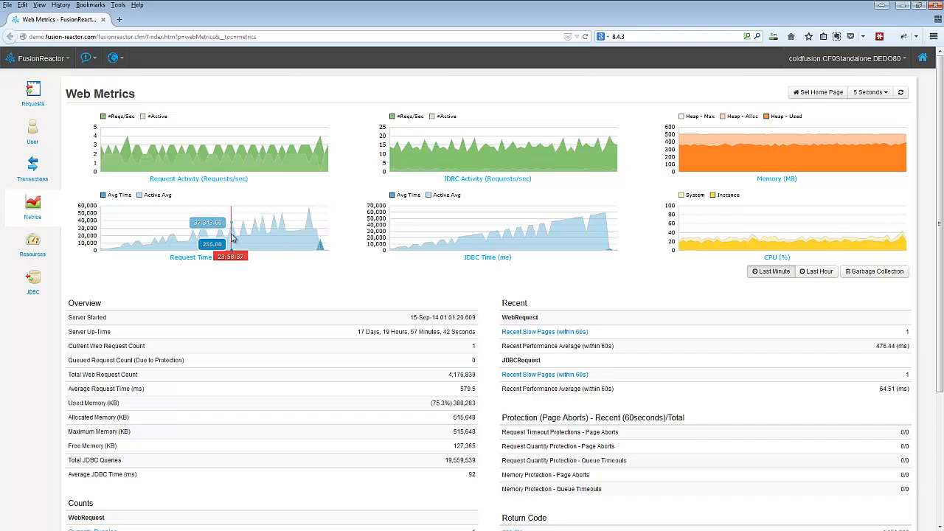
{"action": "mouse_move", "coordinate": [251, 236]}
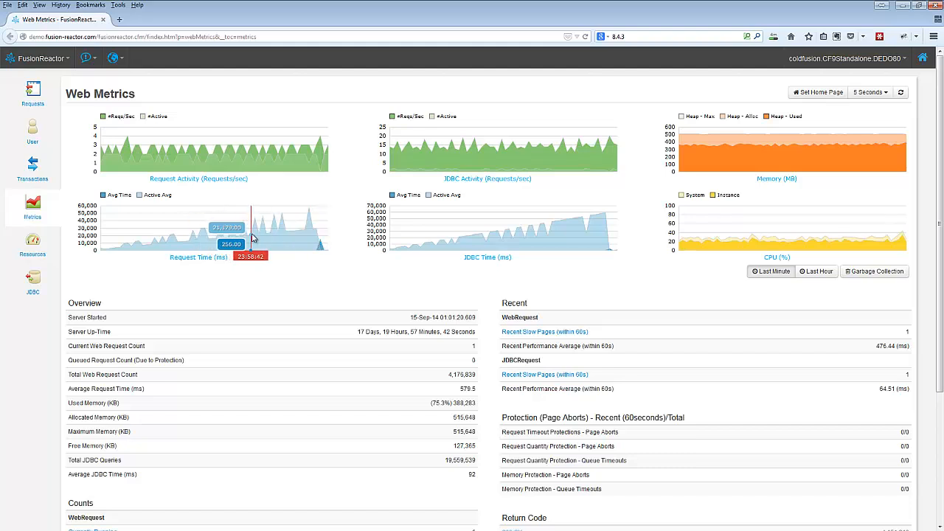
{"action": "mouse_move", "coordinate": [267, 233]}
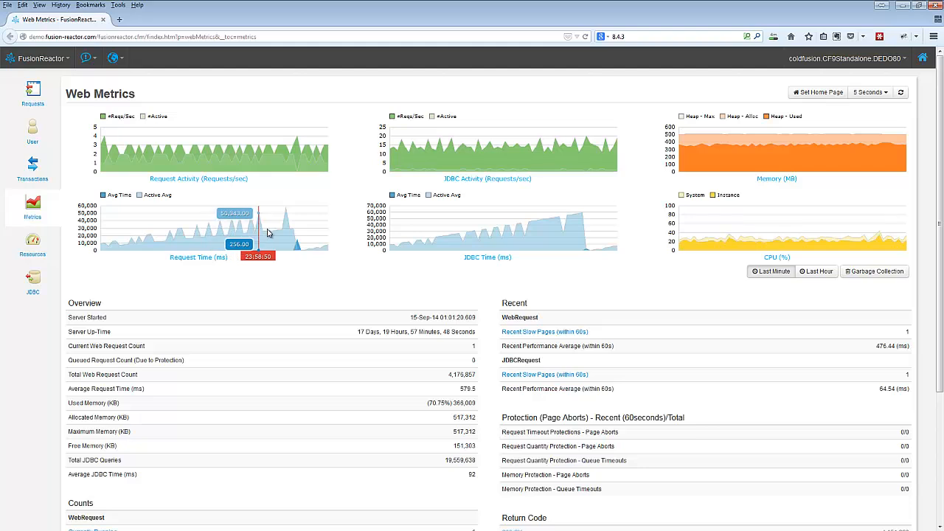
{"action": "mouse_move", "coordinate": [270, 232]}
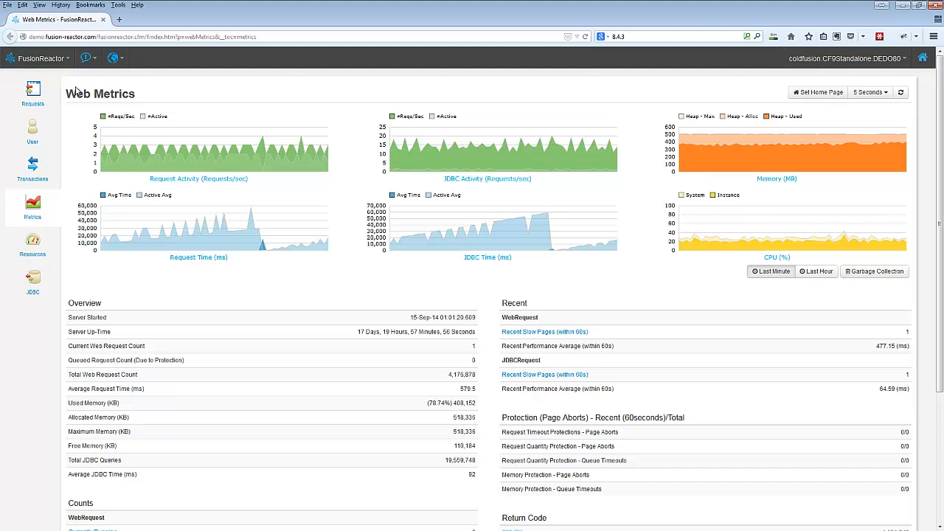
Show running web requests and refresh until frjdbc2.cfm reads about 29,000 ms, flagged slow.
{"action": "left_click", "coordinate": [31, 89]}
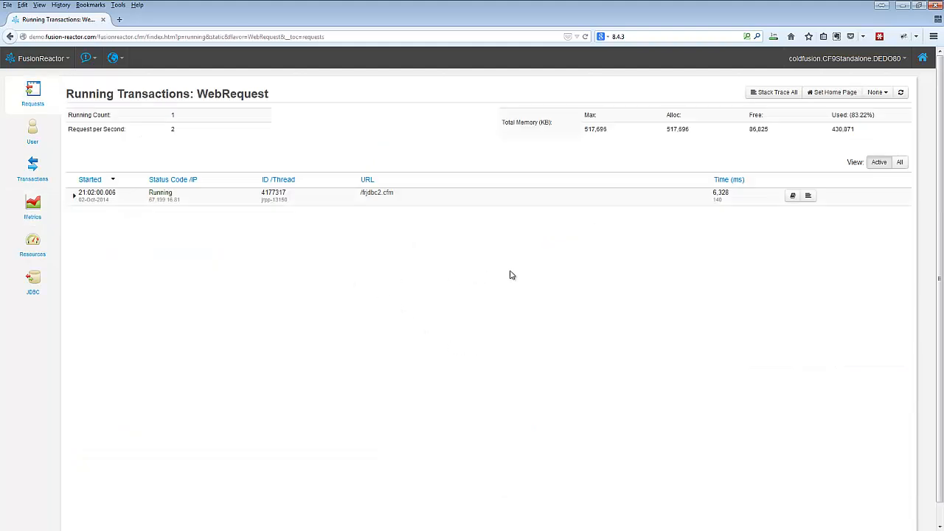
{"action": "mouse_move", "coordinate": [458, 240]}
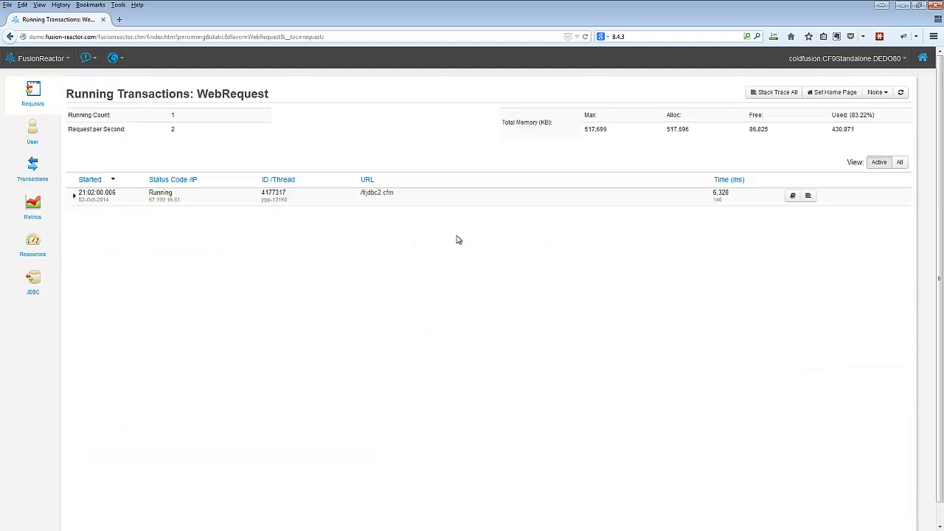
{"action": "mouse_move", "coordinate": [310, 163]}
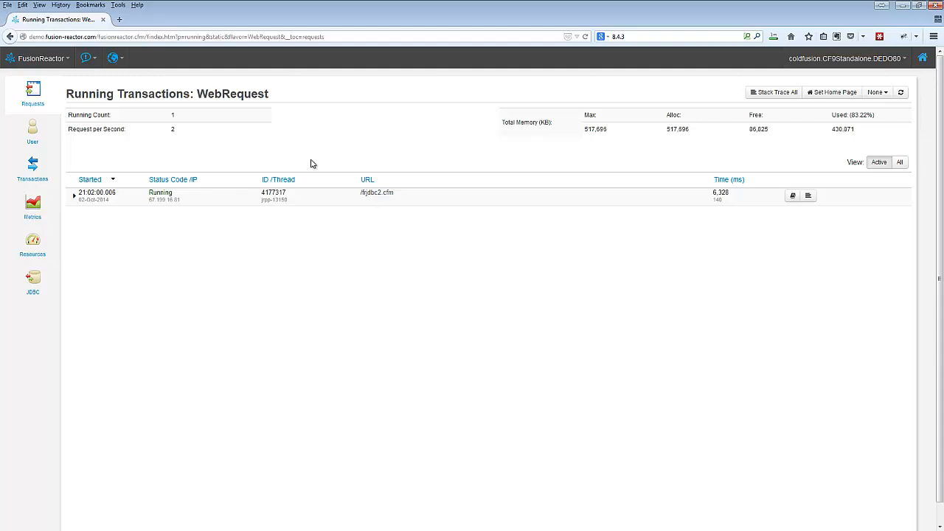
{"action": "mouse_move", "coordinate": [175, 128]}
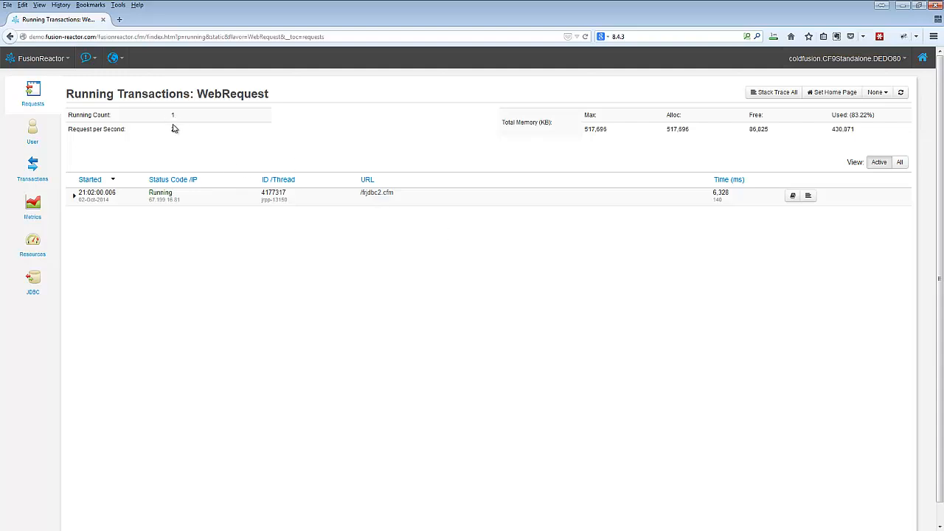
{"action": "mouse_move", "coordinate": [476, 139]}
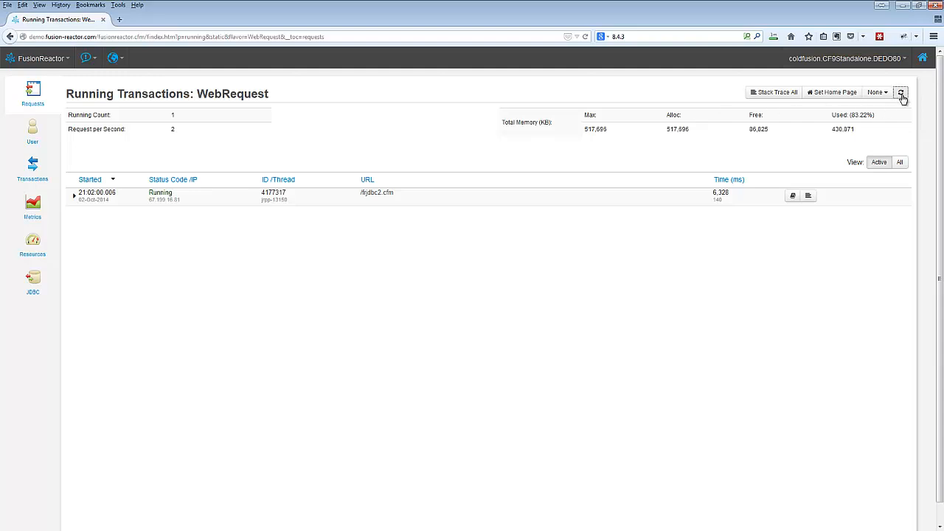
{"action": "left_click", "coordinate": [901, 92]}
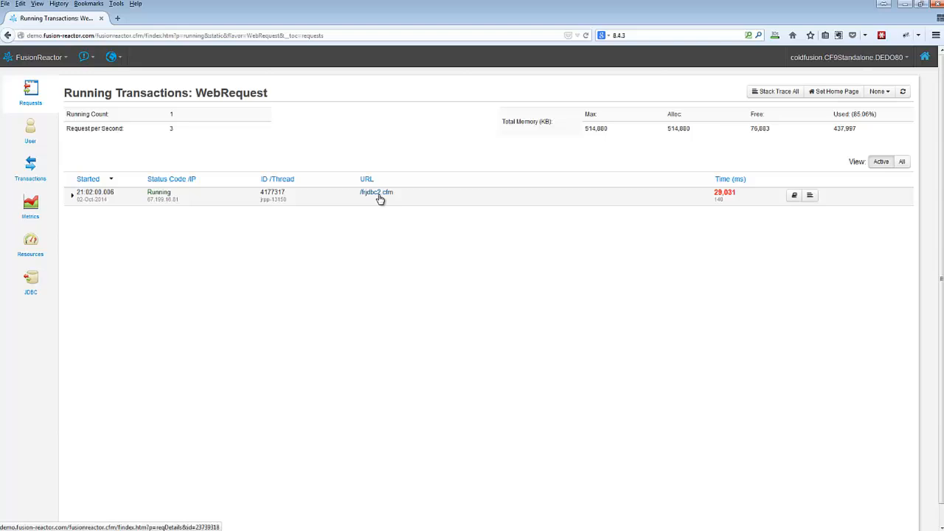
{"action": "left_click", "coordinate": [376, 192]}
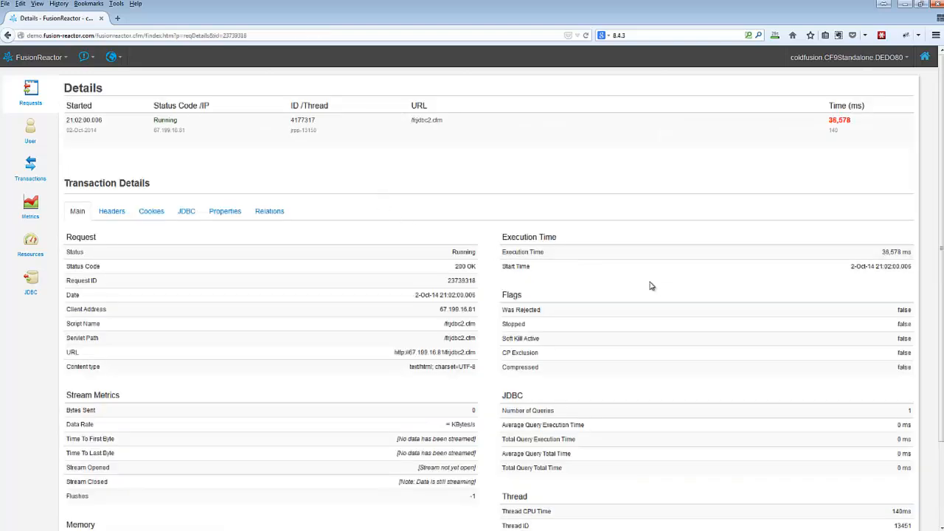
{"action": "mouse_move", "coordinate": [889, 473]}
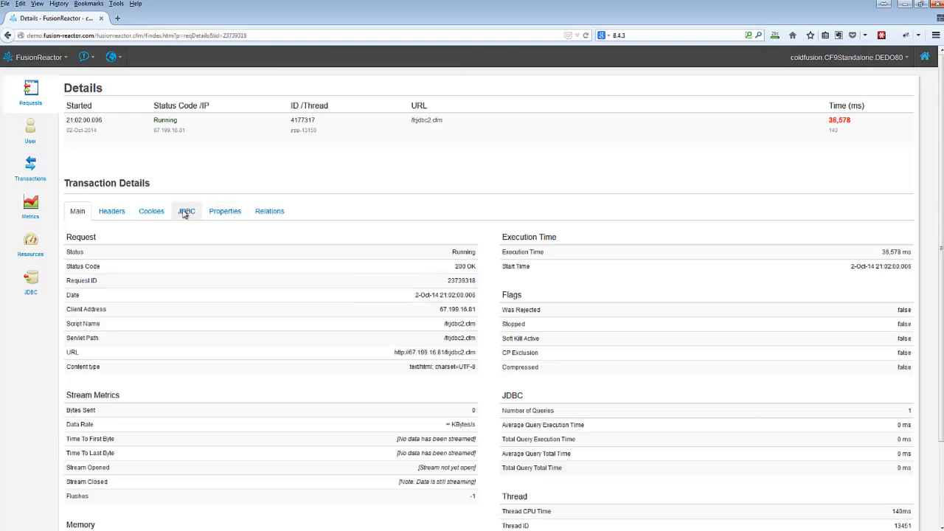
{"action": "left_click", "coordinate": [186, 211]}
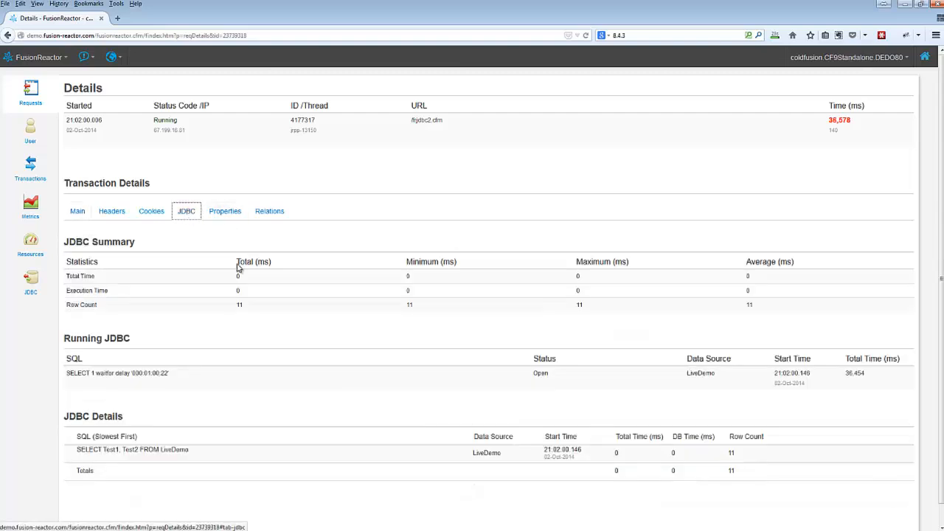
{"action": "mouse_move", "coordinate": [616, 454]}
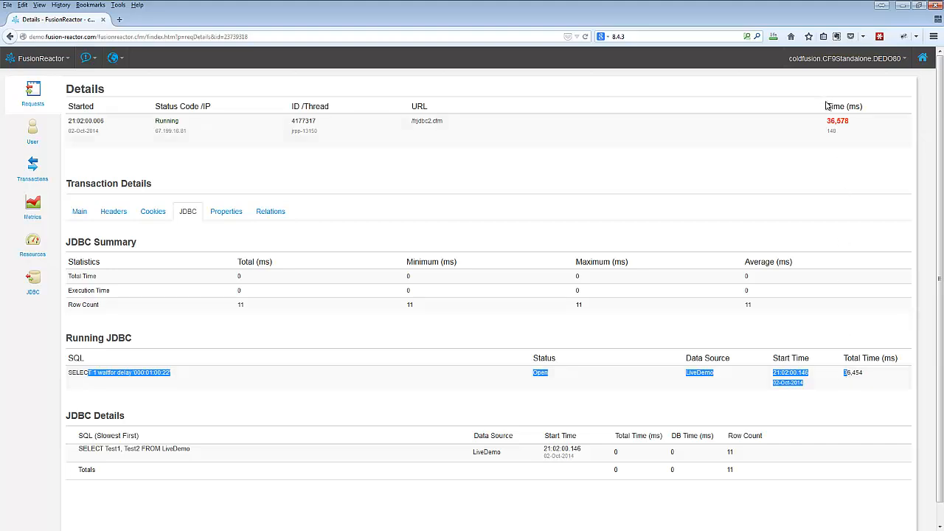
{"action": "mouse_move", "coordinate": [829, 142]}
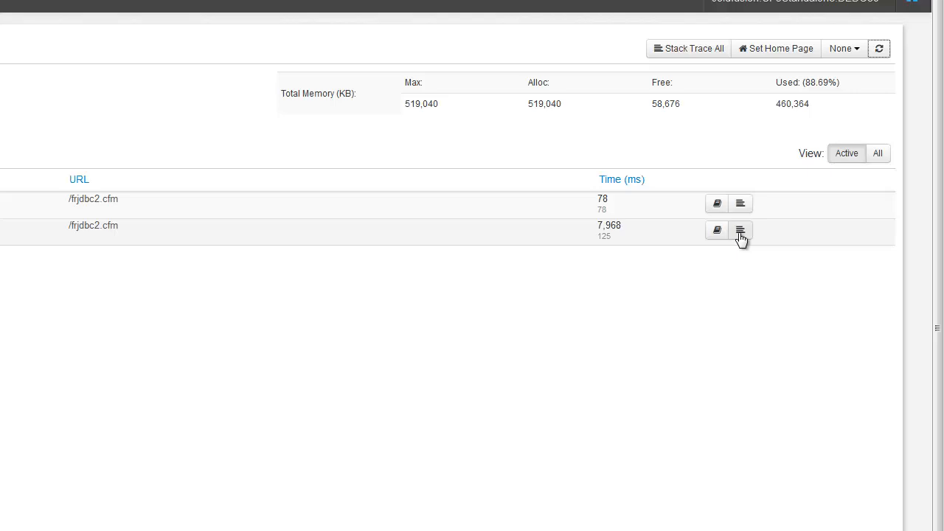
{"action": "mouse_move", "coordinate": [743, 238]}
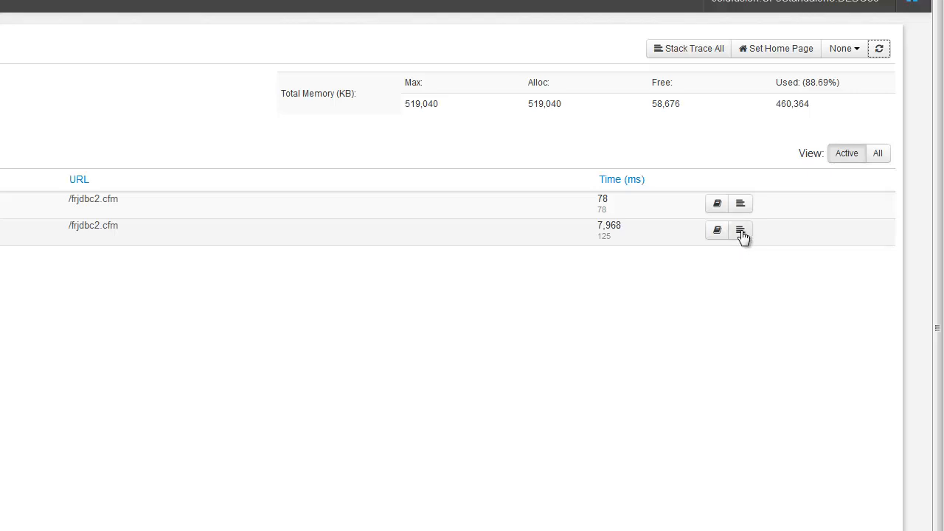
{"action": "left_click", "coordinate": [739, 230]}
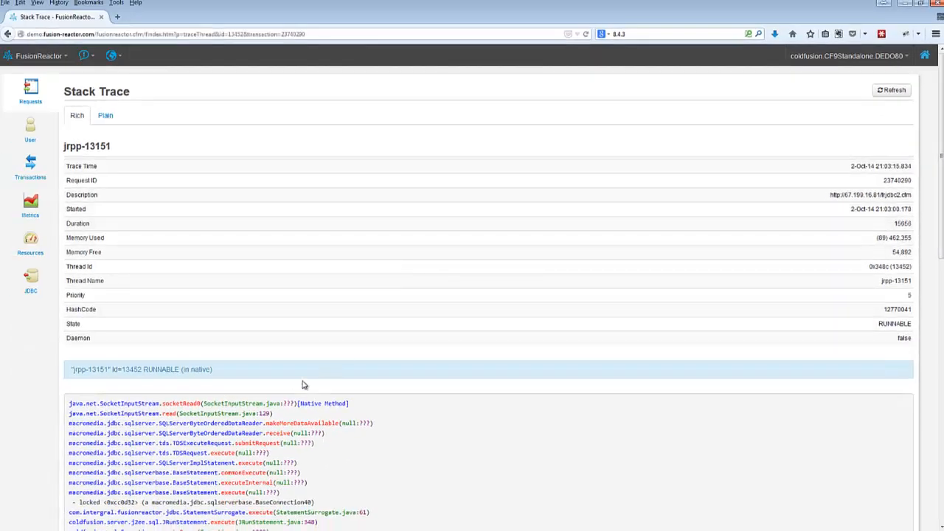
{"action": "scroll", "scroll_direction": "down", "scroll_amount": 3}
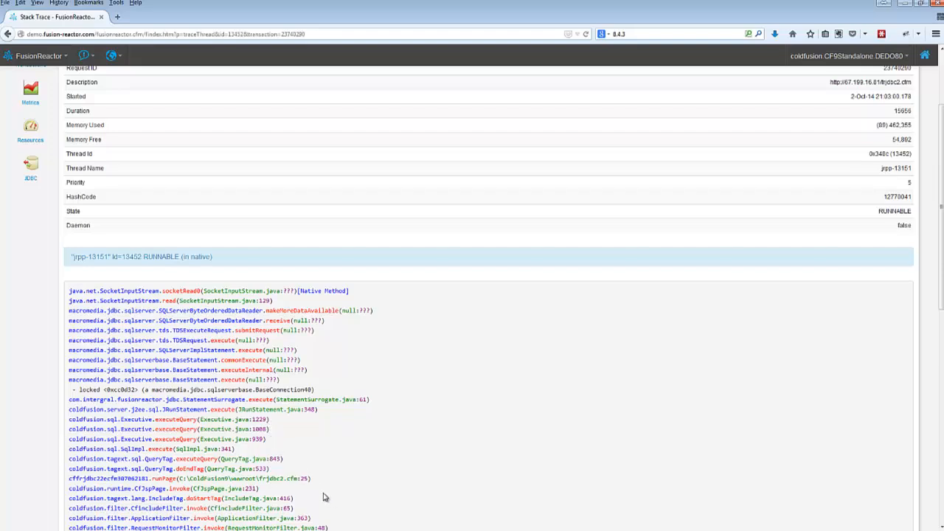
{"action": "double_click", "coordinate": [287, 478]}
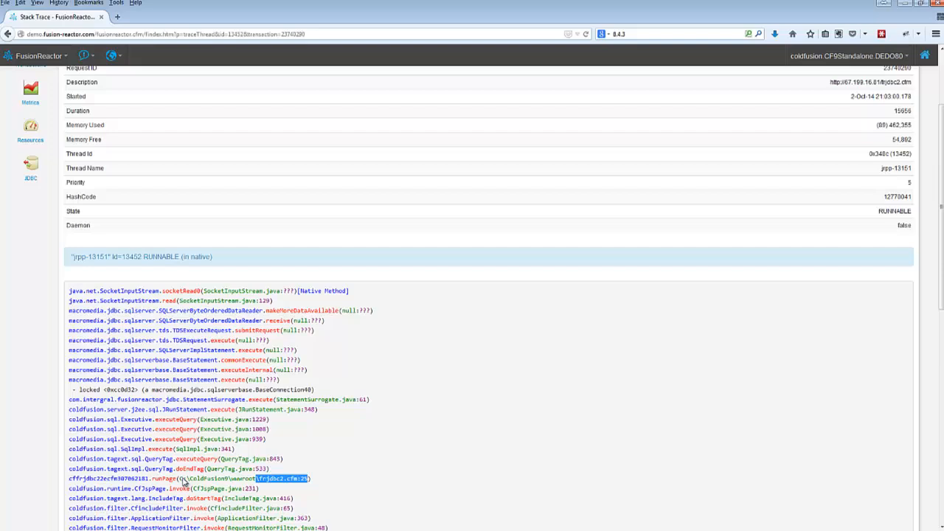
{"action": "mouse_move", "coordinate": [307, 491]}
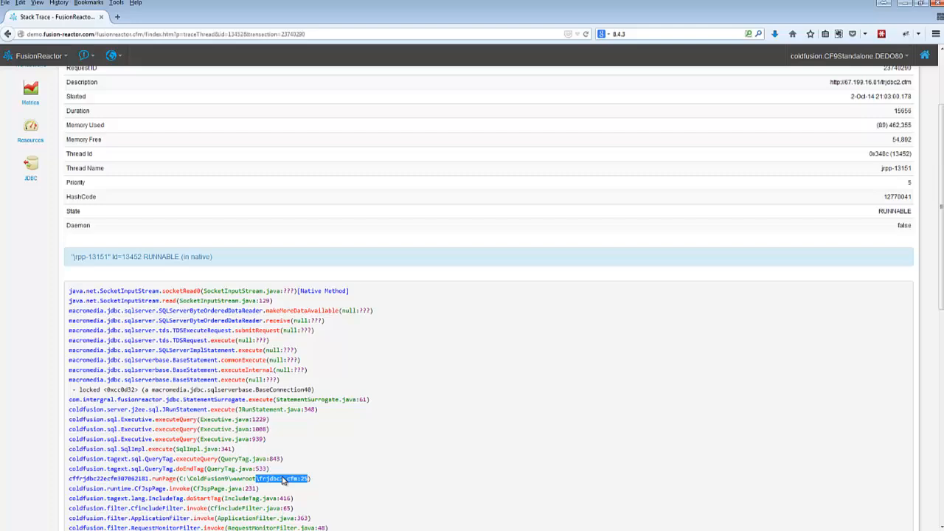
{"action": "scroll", "scroll_direction": "up", "scroll_amount": 3}
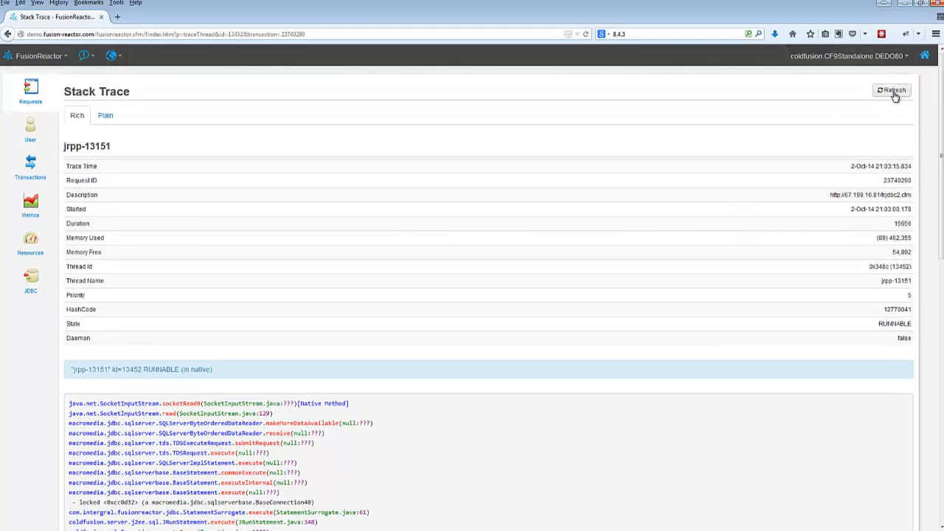
{"action": "left_click", "coordinate": [892, 90]}
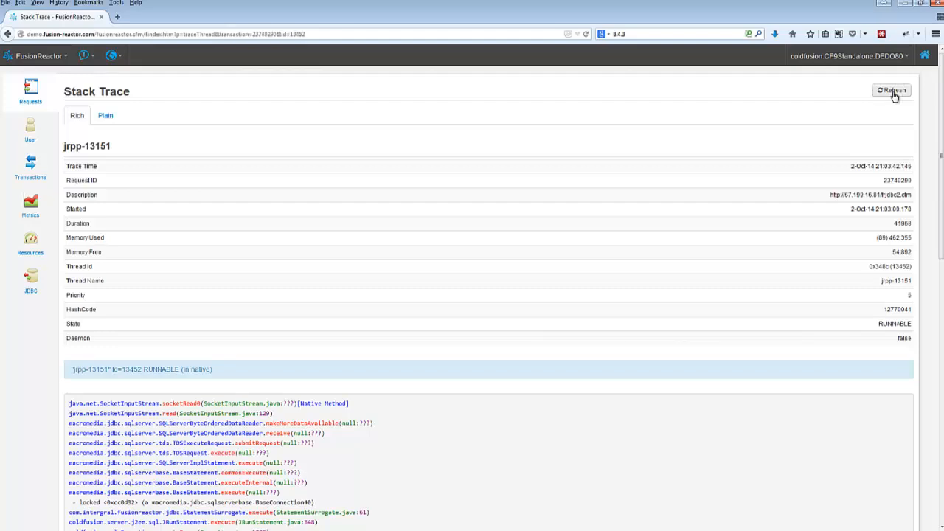
{"action": "mouse_move", "coordinate": [442, 421]}
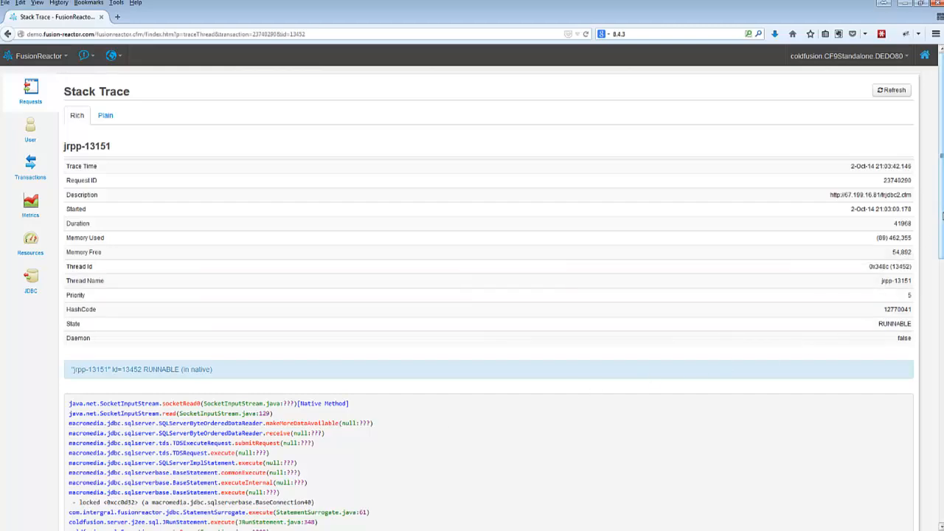
{"action": "scroll", "scroll_direction": "down", "scroll_amount": 3}
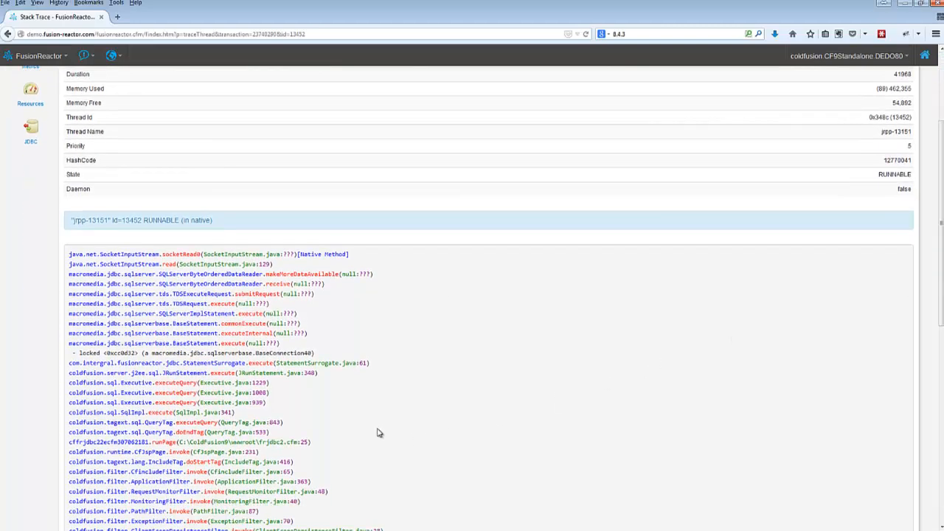
{"action": "double_click", "coordinate": [287, 442]}
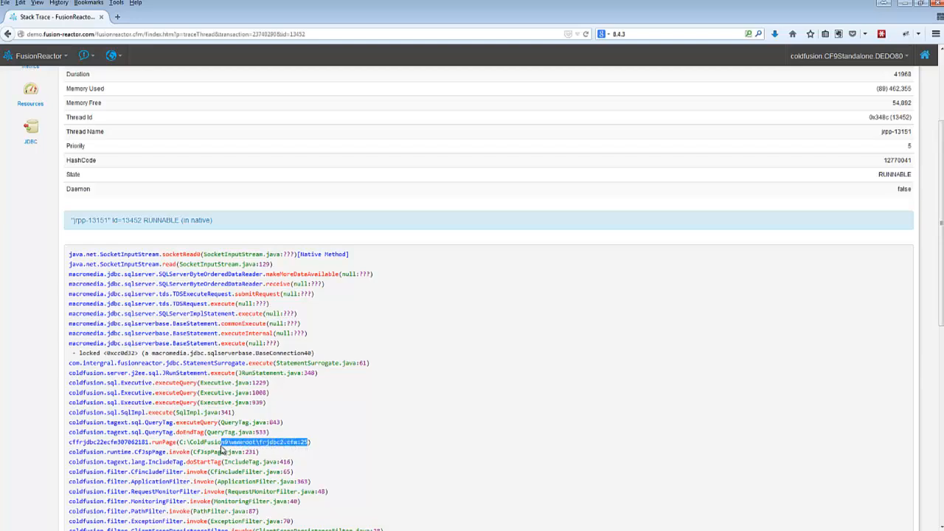
{"action": "mouse_move", "coordinate": [263, 422]}
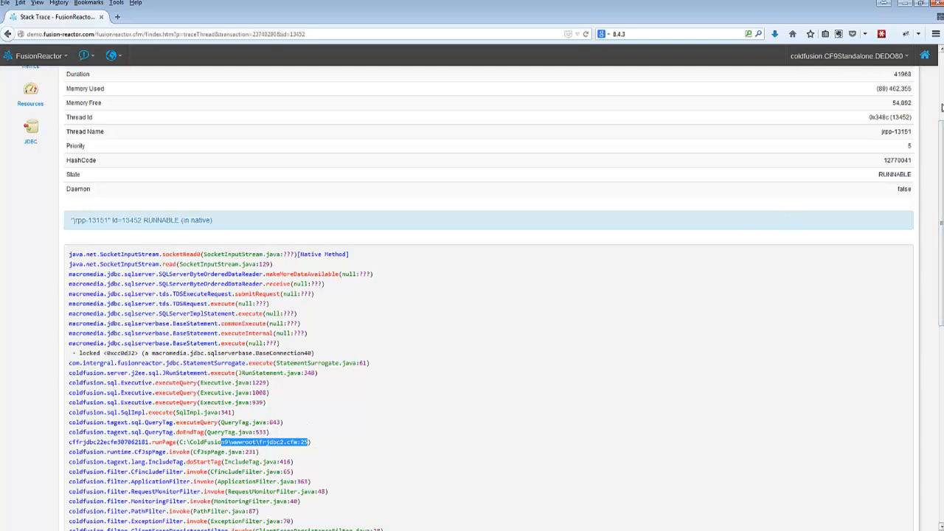
{"action": "scroll", "scroll_direction": "up", "scroll_amount": 3}
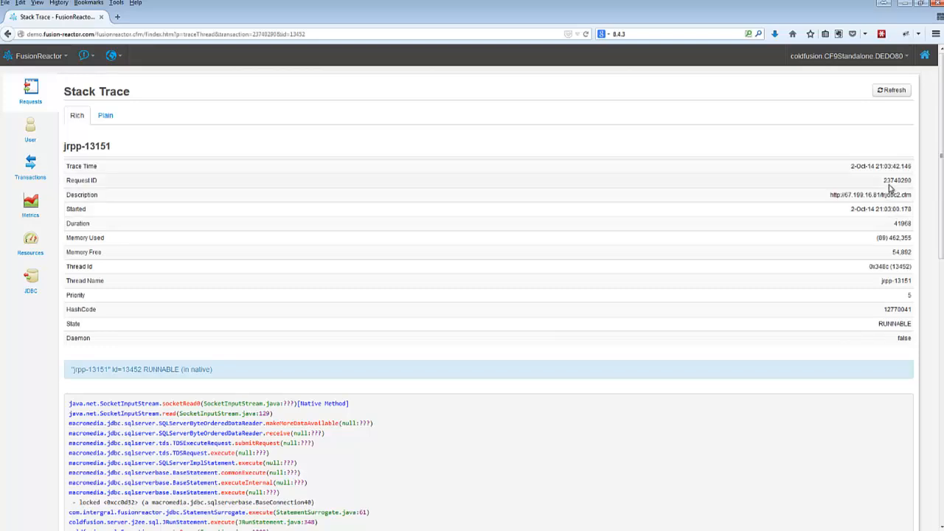
{"action": "mouse_move", "coordinate": [893, 257]}
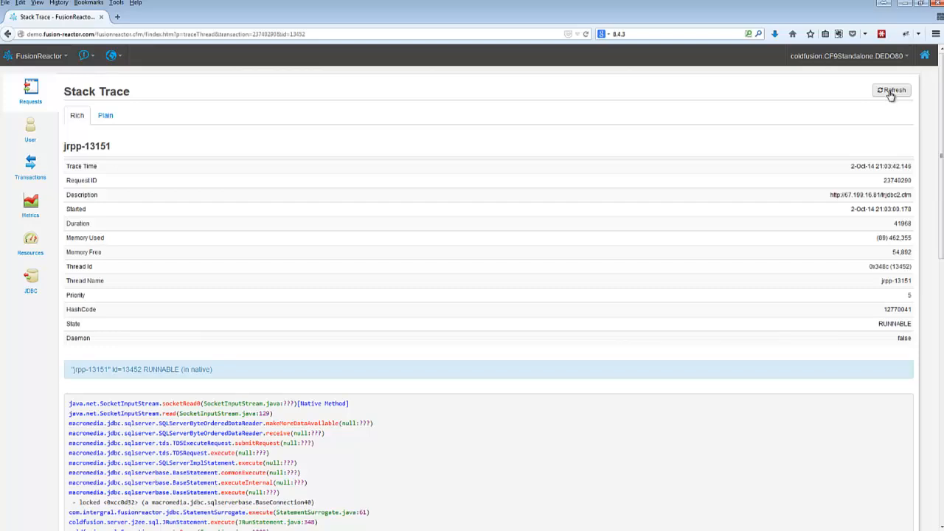
Reload the jrpp-13151 stack trace, showing the original request finished and a new one running.
{"action": "left_click", "coordinate": [891, 90]}
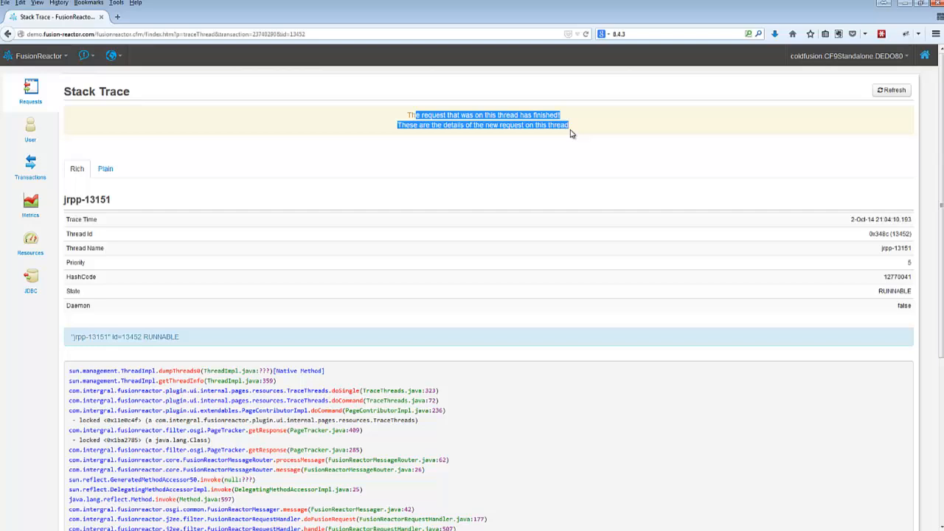
{"action": "mouse_move", "coordinate": [846, 106]}
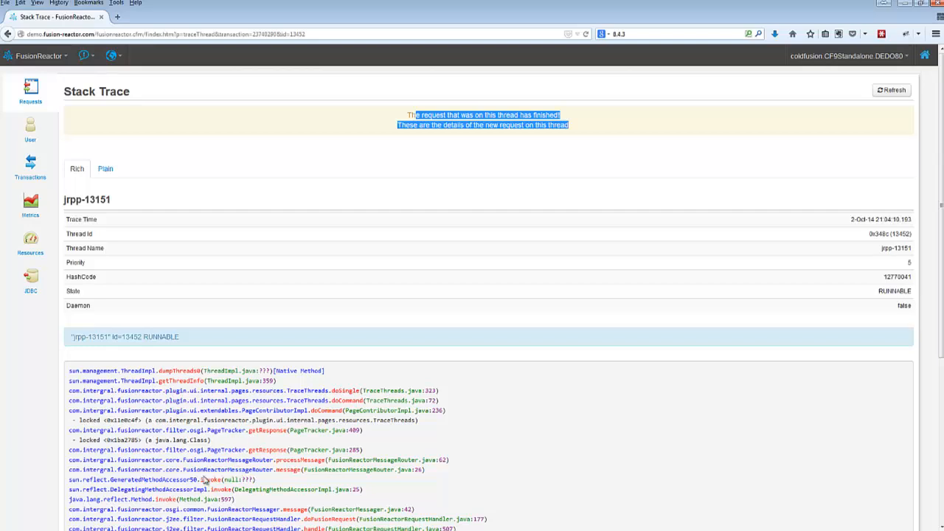
{"action": "mouse_move", "coordinate": [361, 252]}
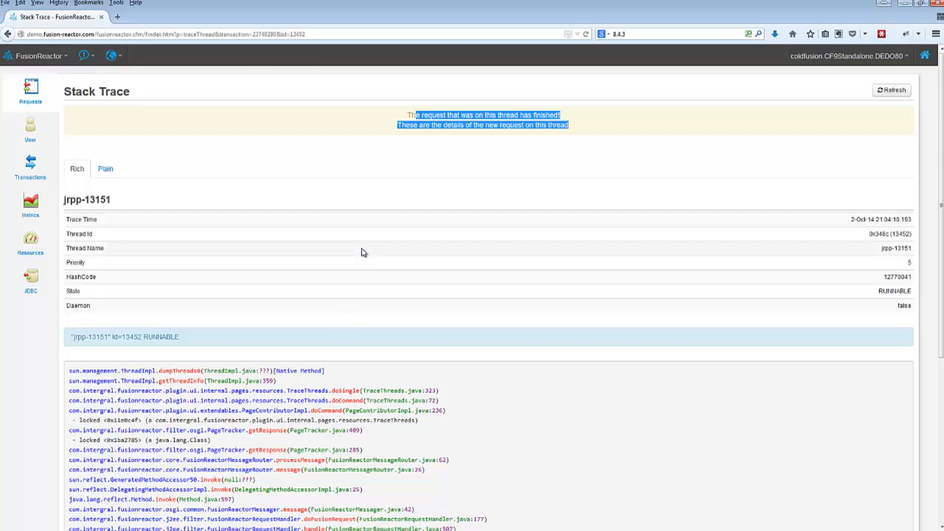
{"action": "mouse_move", "coordinate": [30, 88]}
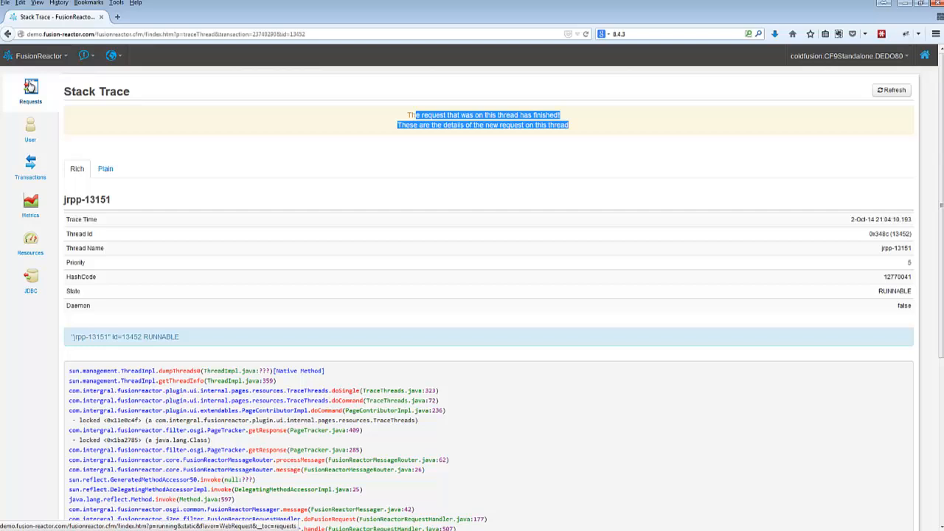
Open the stack trace of the 29,500 ms frjdbc2.cfm request and scroll to line 25.
{"action": "left_click", "coordinate": [31, 89]}
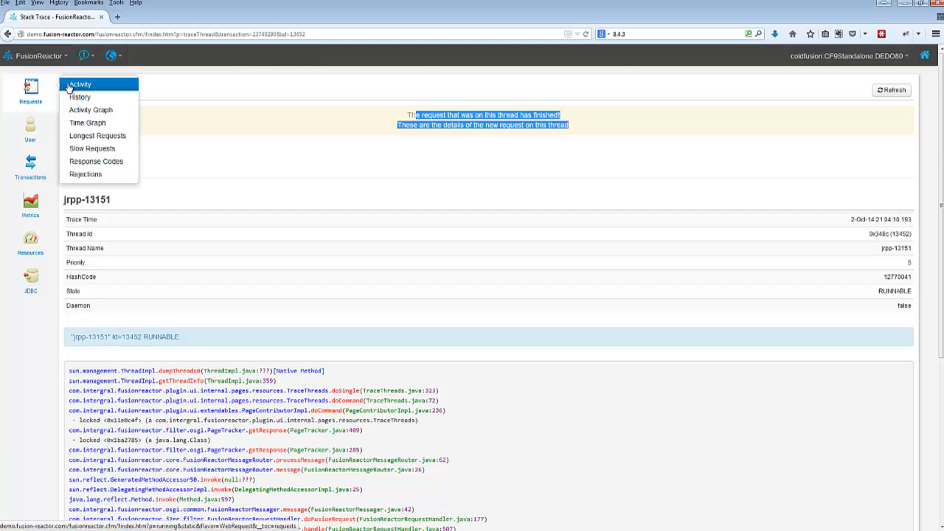
{"action": "left_click", "coordinate": [79, 84]}
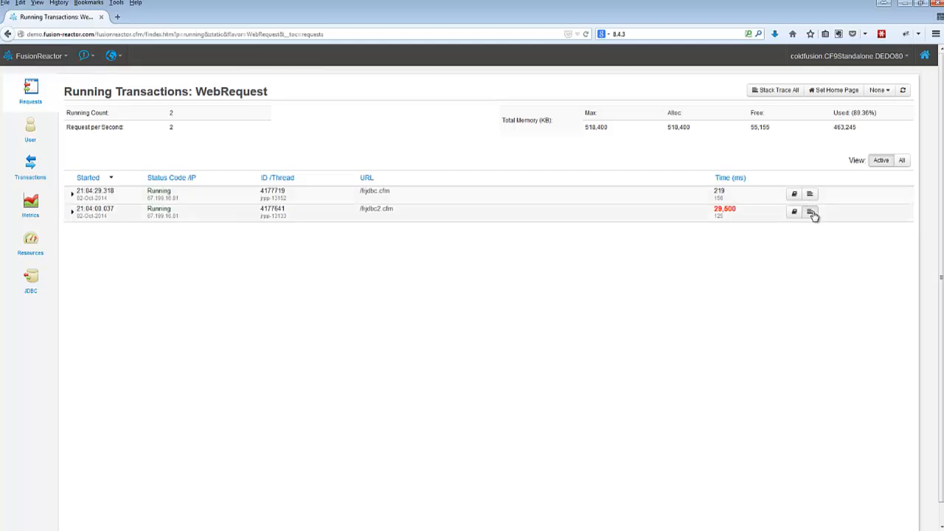
{"action": "left_click", "coordinate": [809, 213]}
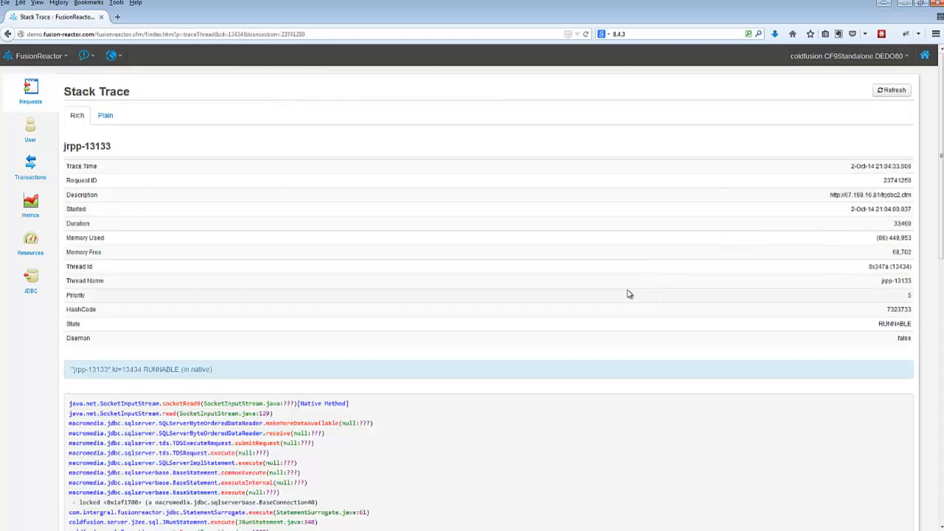
{"action": "scroll", "scroll_direction": "down", "scroll_amount": 3}
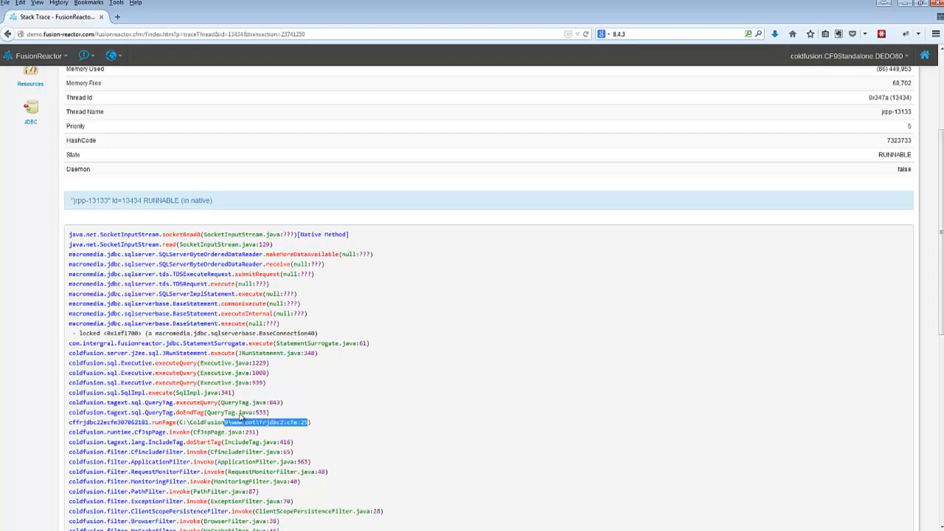
{"action": "mouse_move", "coordinate": [323, 290]}
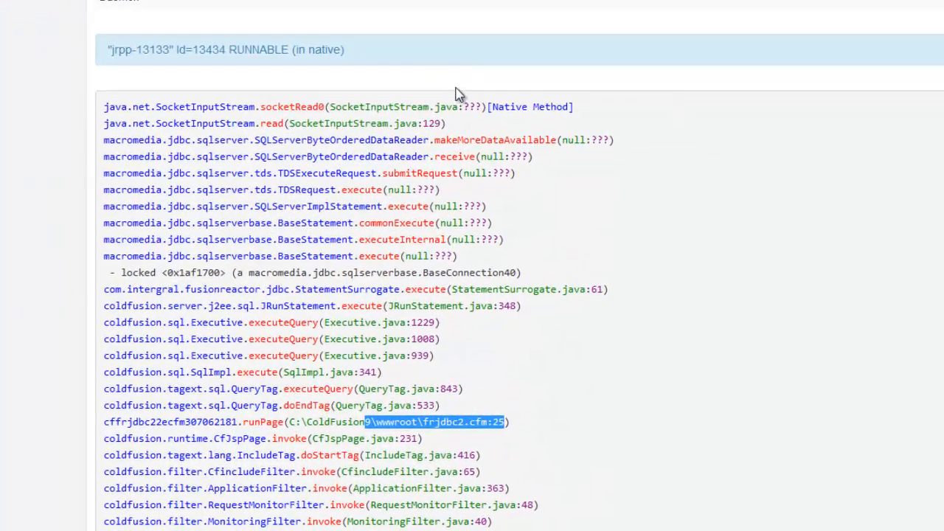
{"action": "mouse_move", "coordinate": [471, 249]}
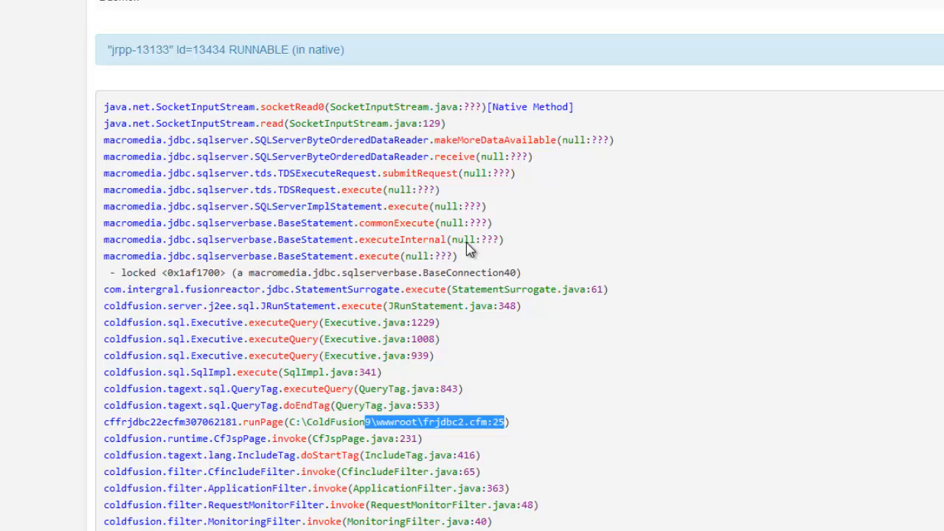
{"action": "mouse_move", "coordinate": [481, 422]}
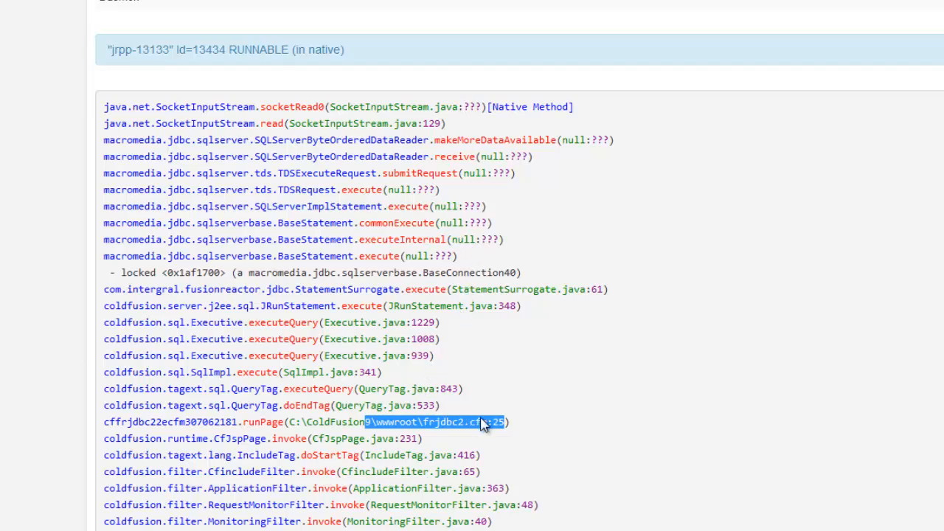
{"action": "mouse_move", "coordinate": [609, 428]}
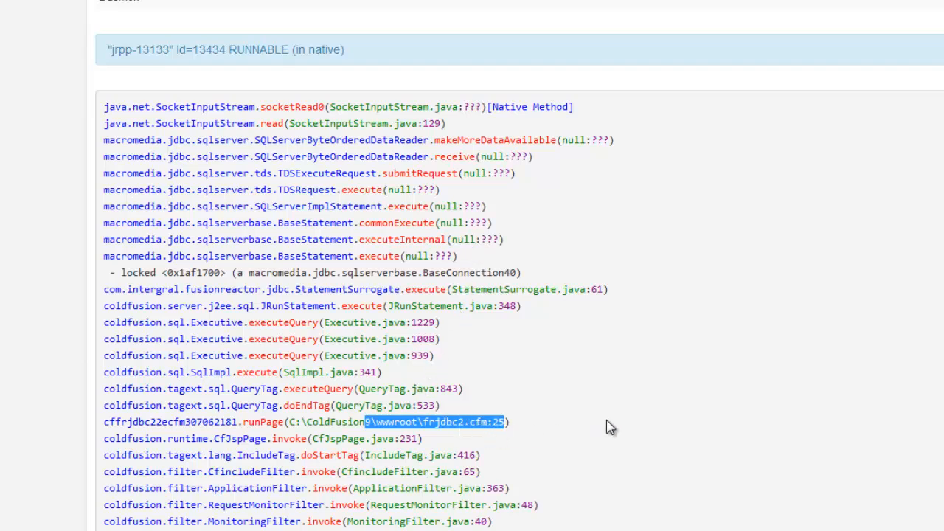
{"action": "mouse_move", "coordinate": [431, 434]}
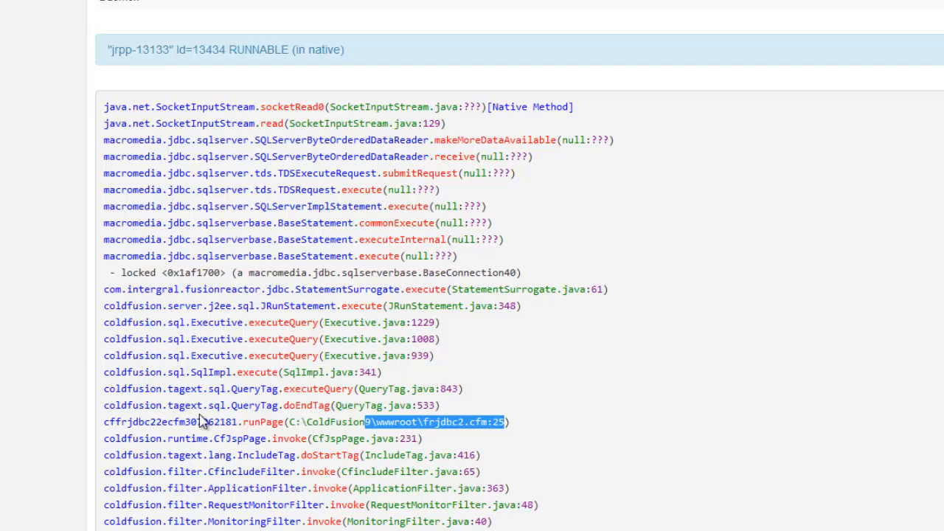
{"action": "mouse_move", "coordinate": [253, 430]}
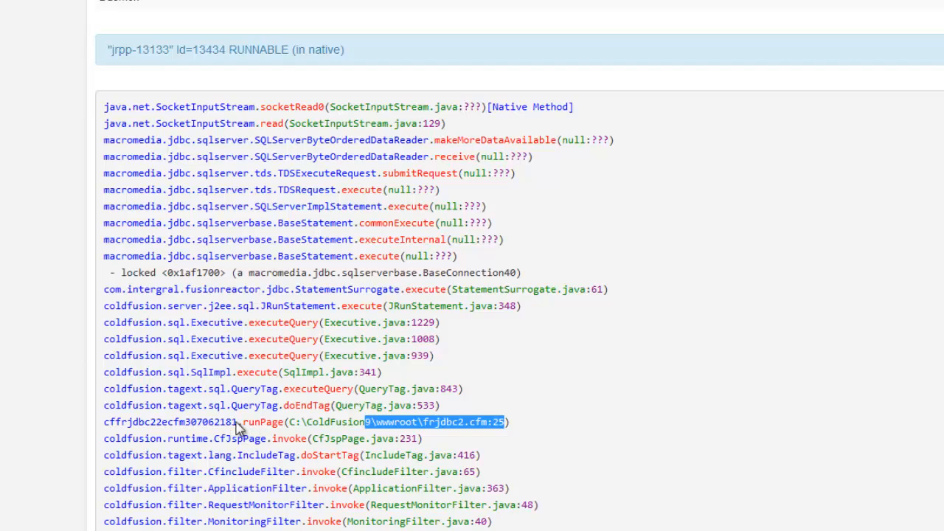
{"action": "mouse_move", "coordinate": [317, 428]}
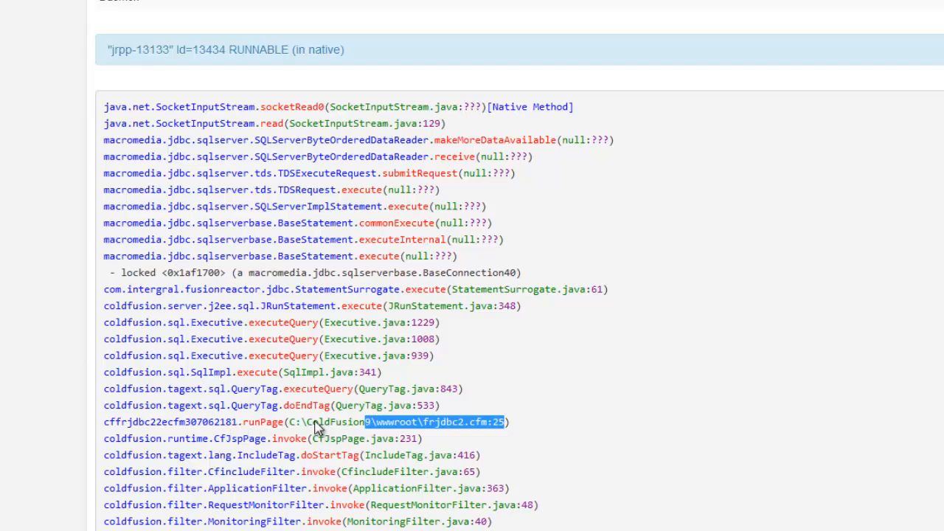
{"action": "mouse_move", "coordinate": [225, 433]}
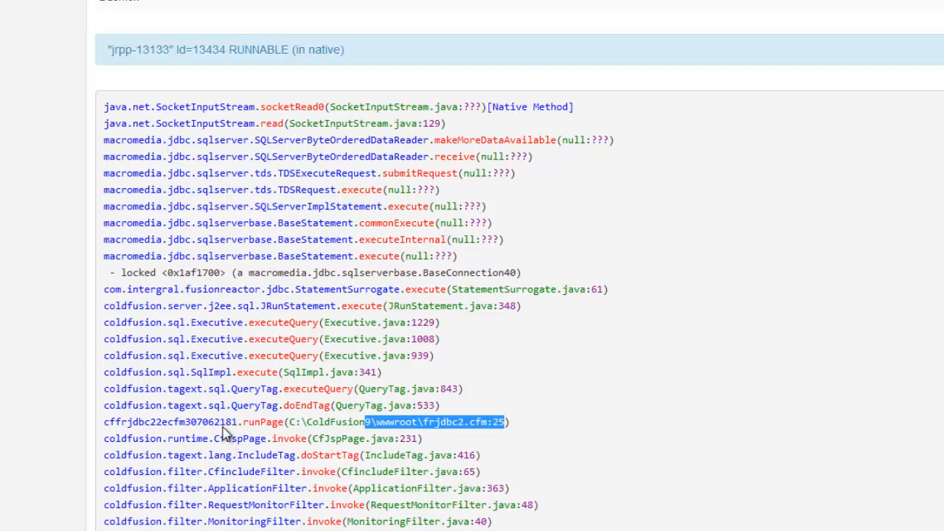
{"action": "mouse_move", "coordinate": [284, 434]}
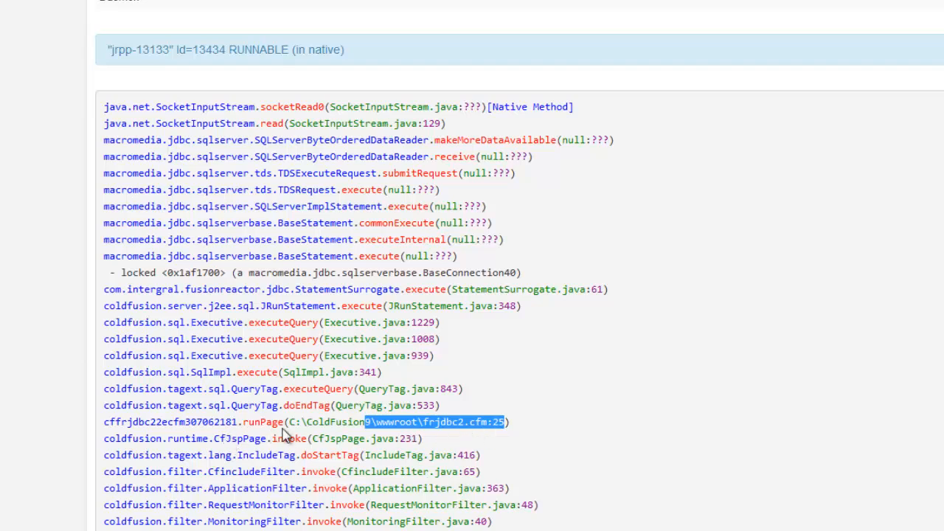
{"action": "mouse_move", "coordinate": [502, 430]}
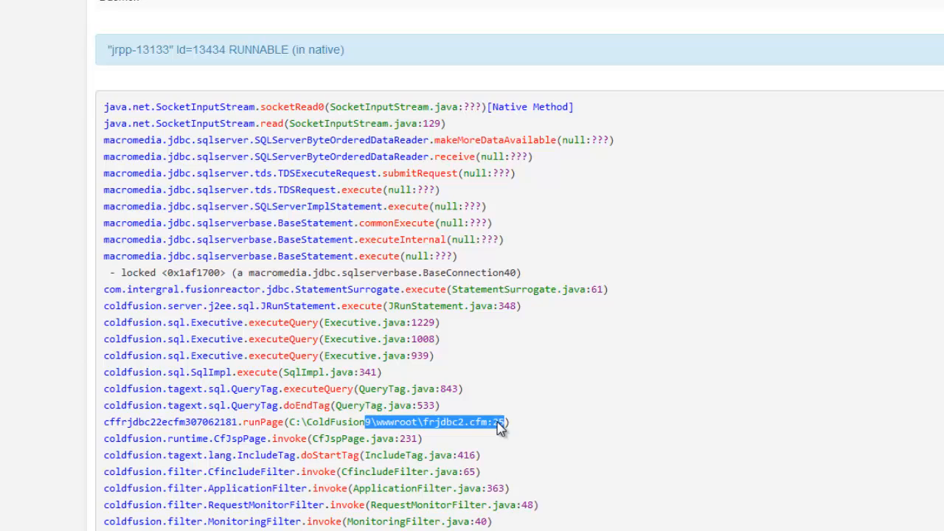
{"action": "mouse_move", "coordinate": [478, 430]}
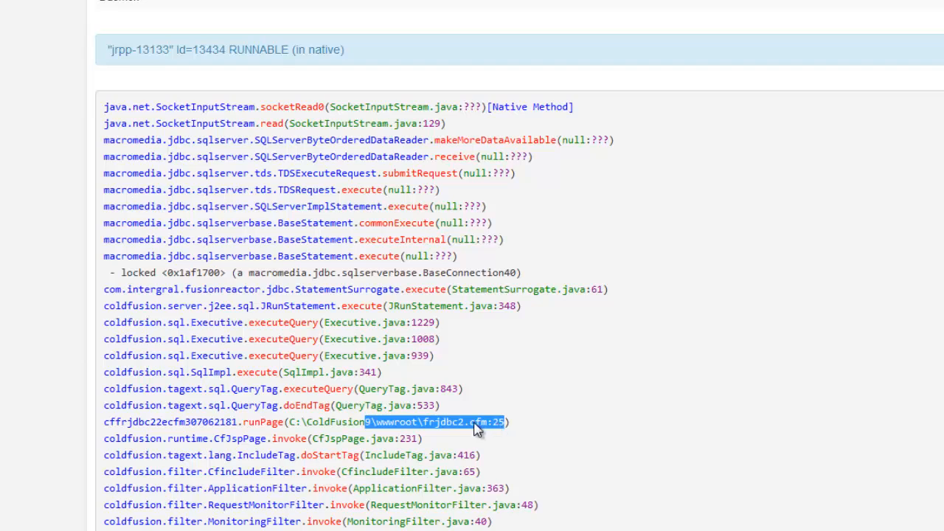
{"action": "mouse_move", "coordinate": [329, 424]}
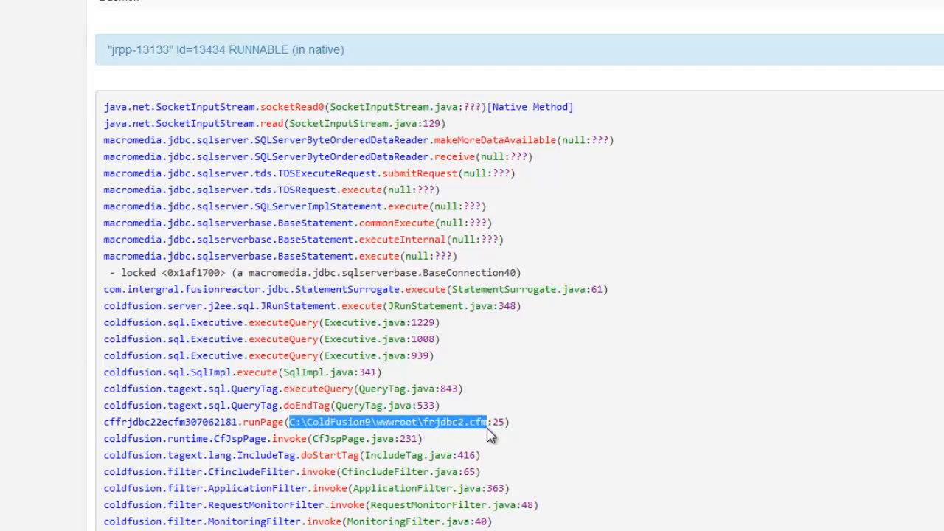
{"action": "mouse_move", "coordinate": [505, 428]}
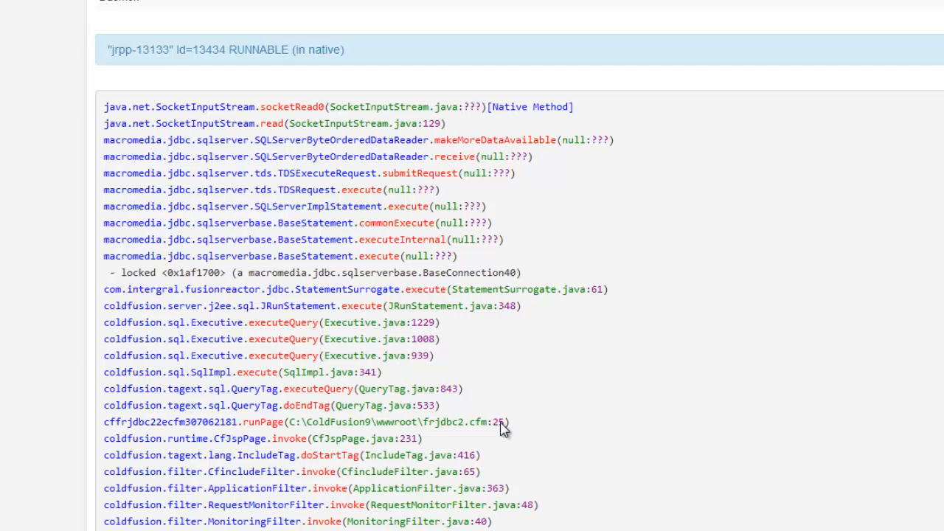
{"action": "mouse_move", "coordinate": [405, 103]}
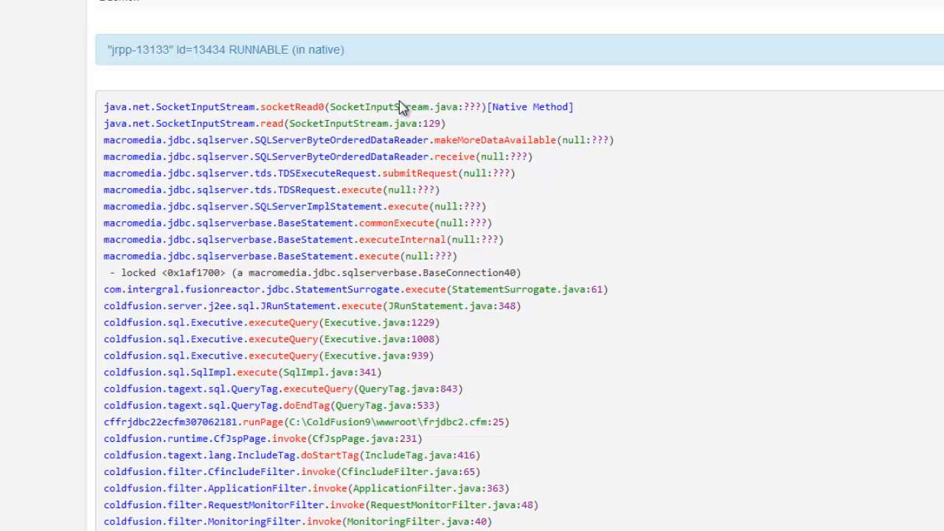
{"action": "mouse_move", "coordinate": [225, 111]}
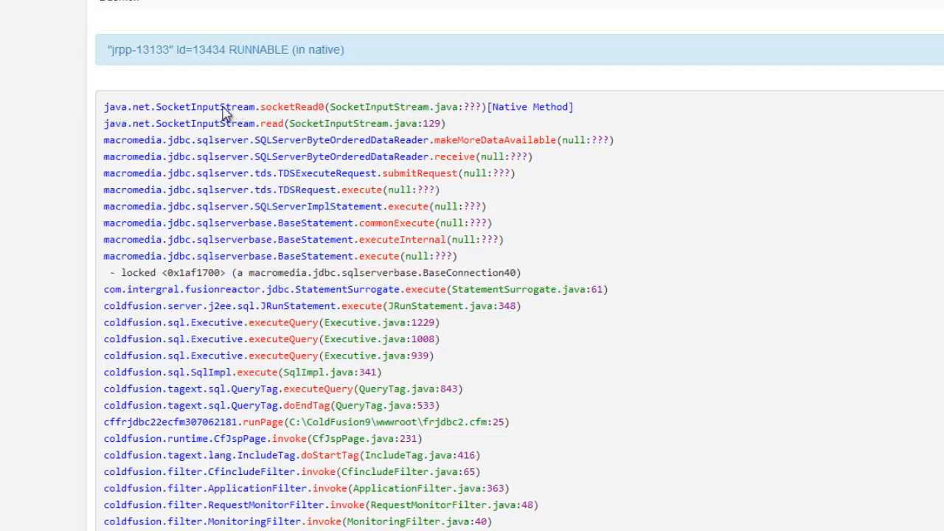
{"action": "left_click_drag", "start_coordinate": [216, 106], "coordinate": [442, 106]}
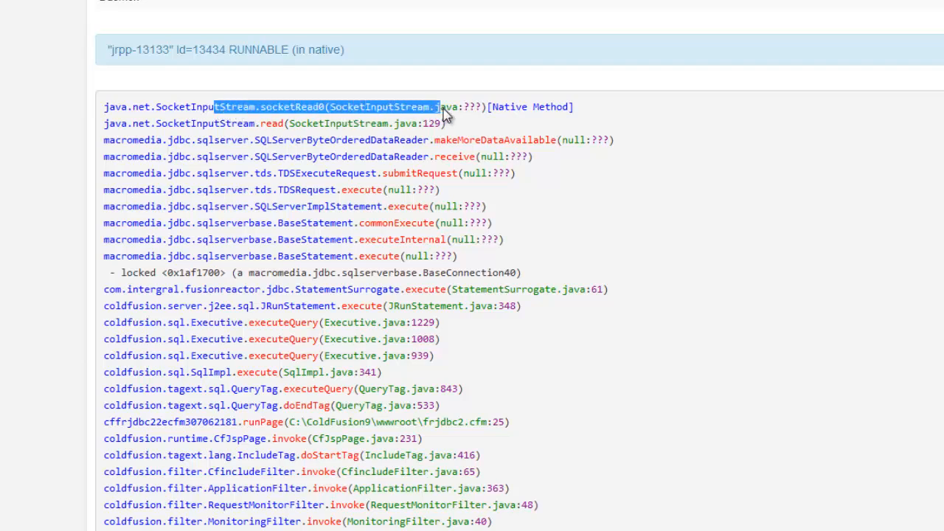
{"action": "mouse_move", "coordinate": [398, 129]}
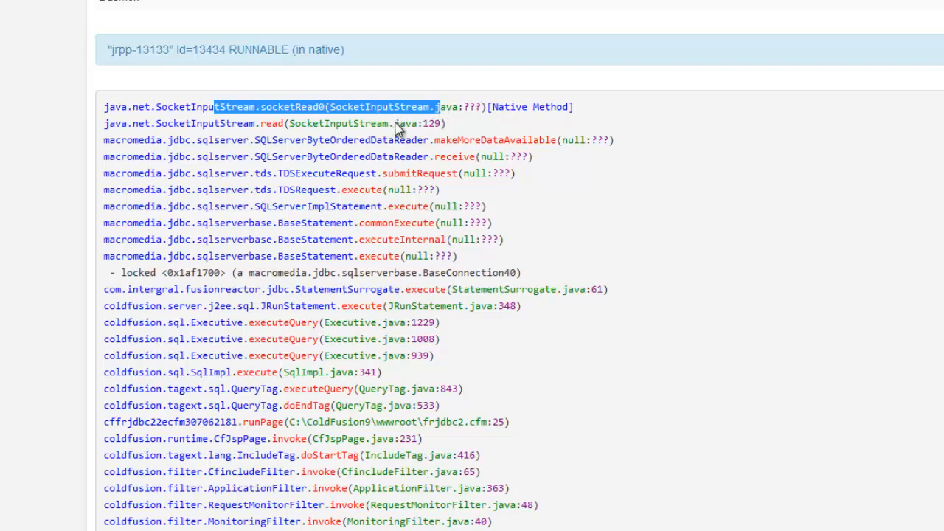
{"action": "mouse_move", "coordinate": [391, 140]}
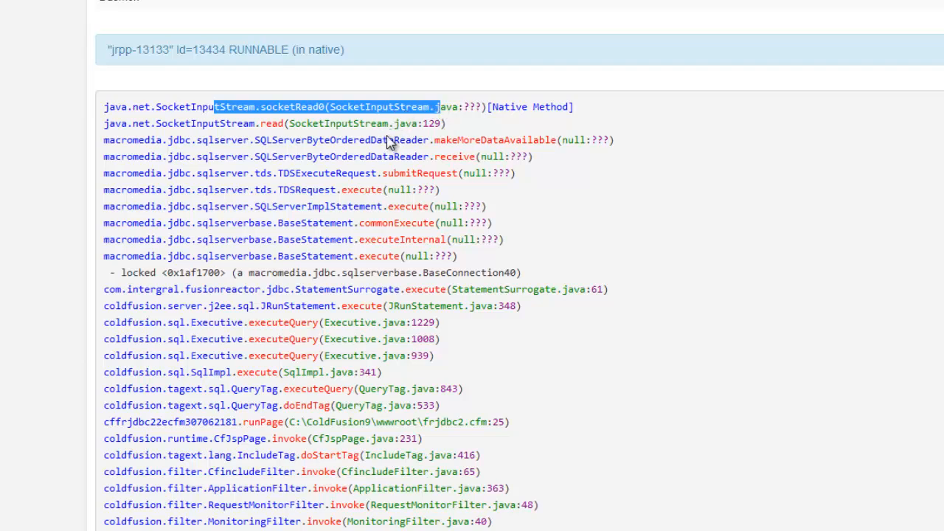
{"action": "mouse_move", "coordinate": [382, 239]}
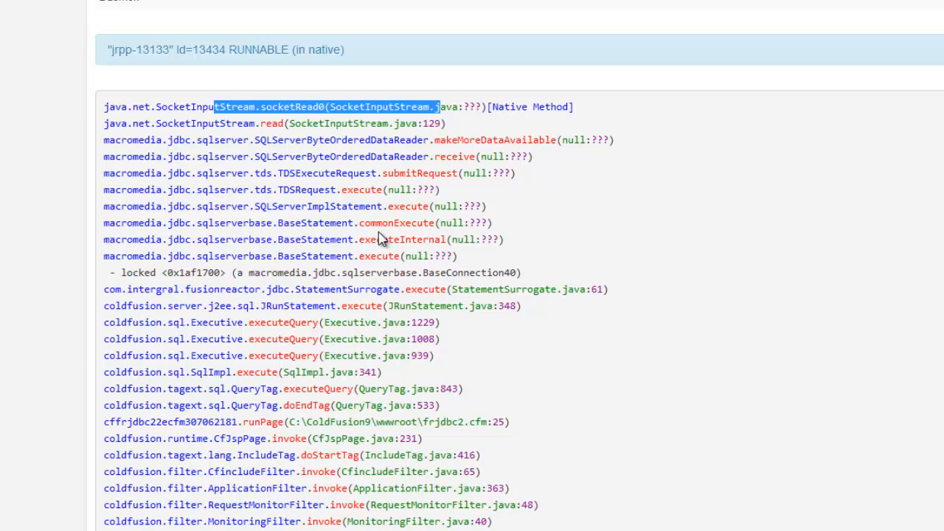
{"action": "mouse_move", "coordinate": [207, 151]}
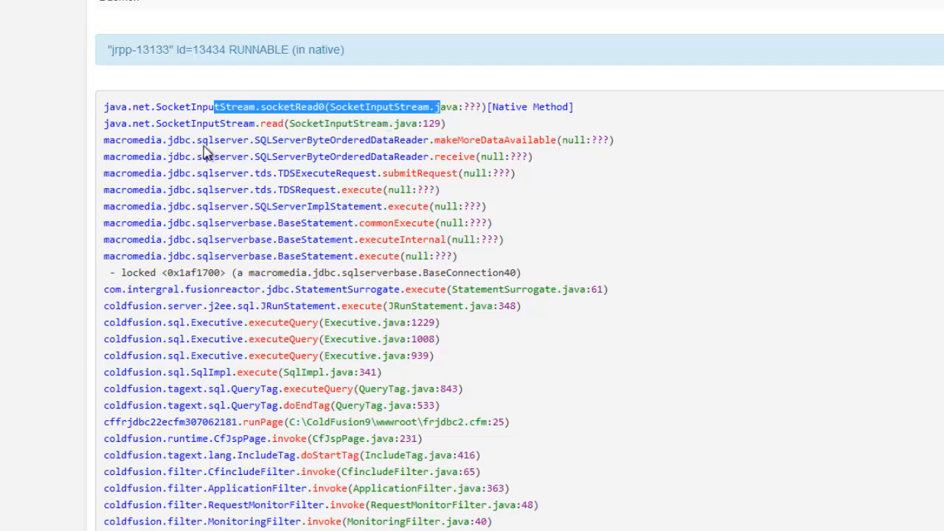
{"action": "double_click", "coordinate": [217, 140]}
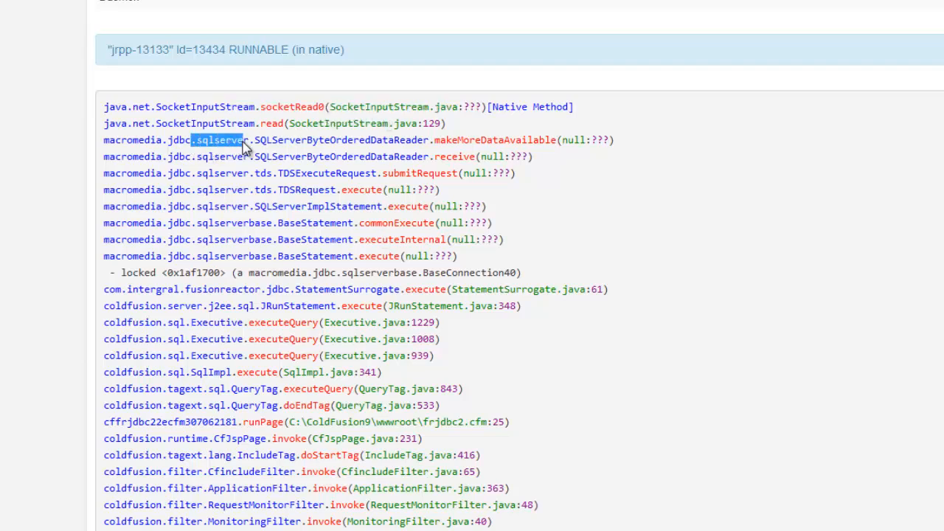
{"action": "double_click", "coordinate": [139, 140]}
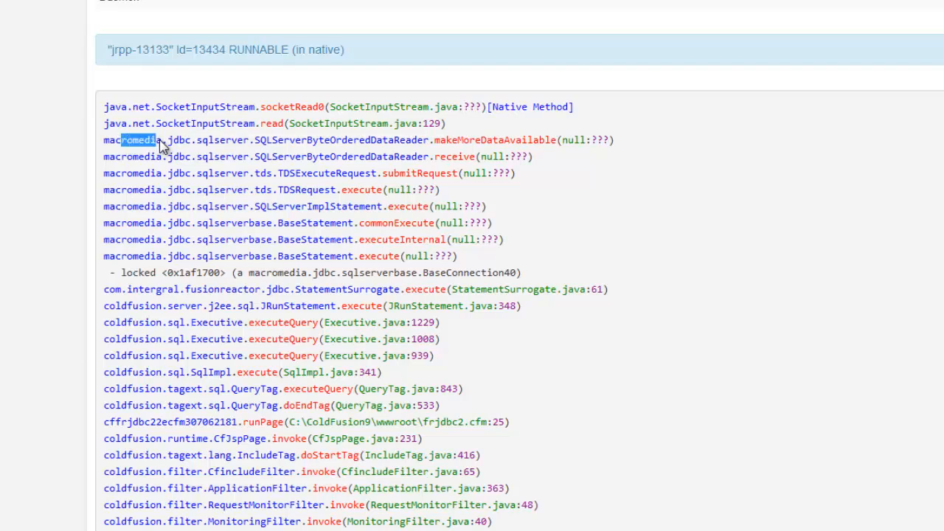
{"action": "mouse_move", "coordinate": [242, 166]}
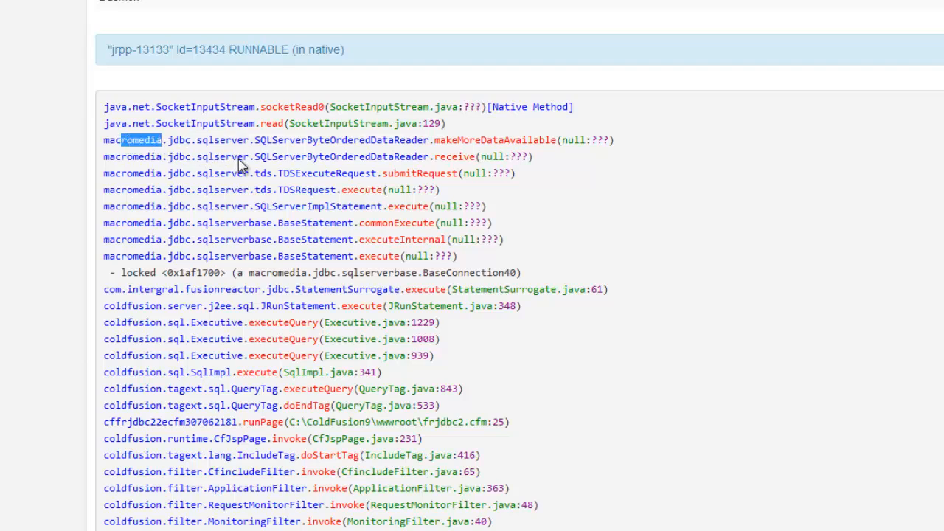
{"action": "mouse_move", "coordinate": [404, 237]}
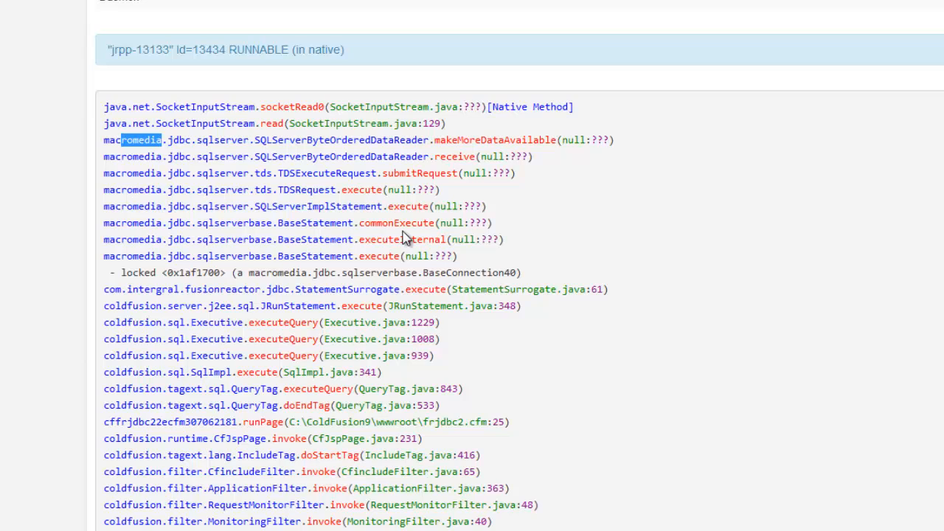
{"action": "mouse_move", "coordinate": [316, 206]}
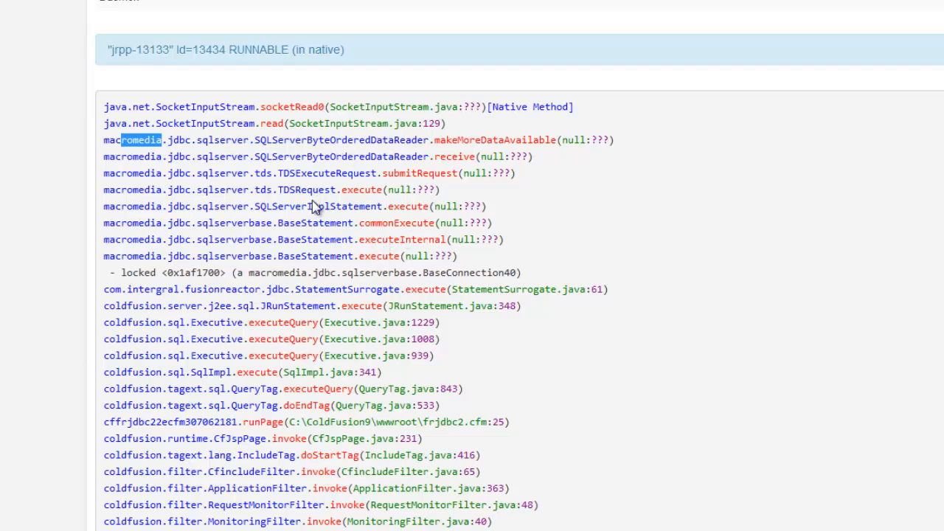
{"action": "mouse_move", "coordinate": [435, 419]}
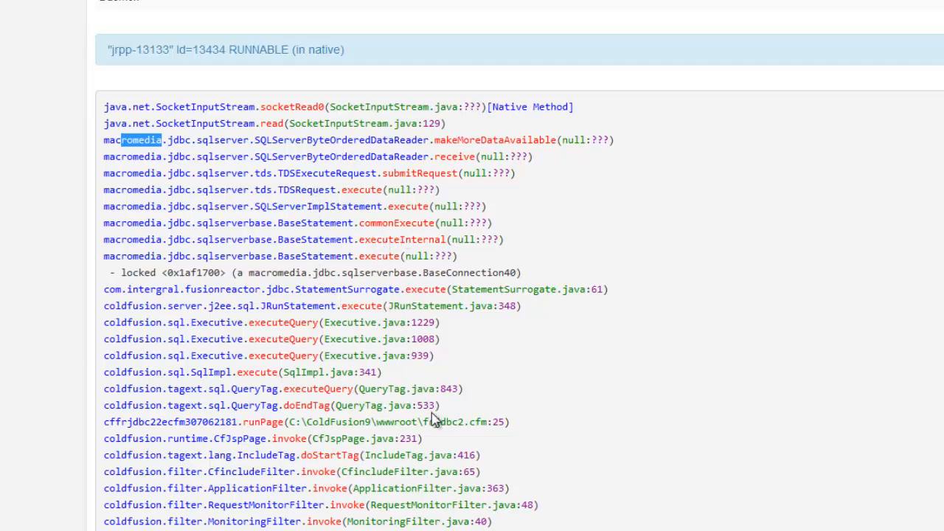
{"action": "mouse_move", "coordinate": [483, 430]}
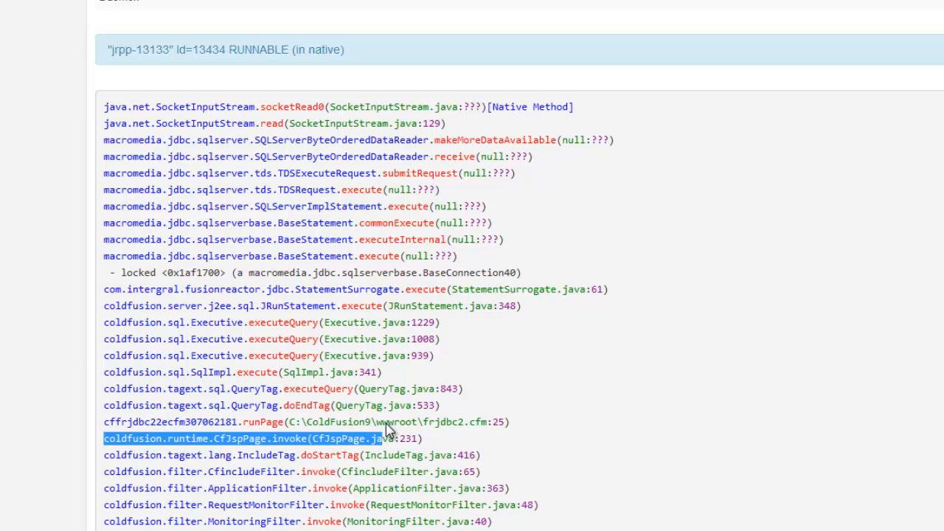
{"action": "mouse_move", "coordinate": [496, 431]}
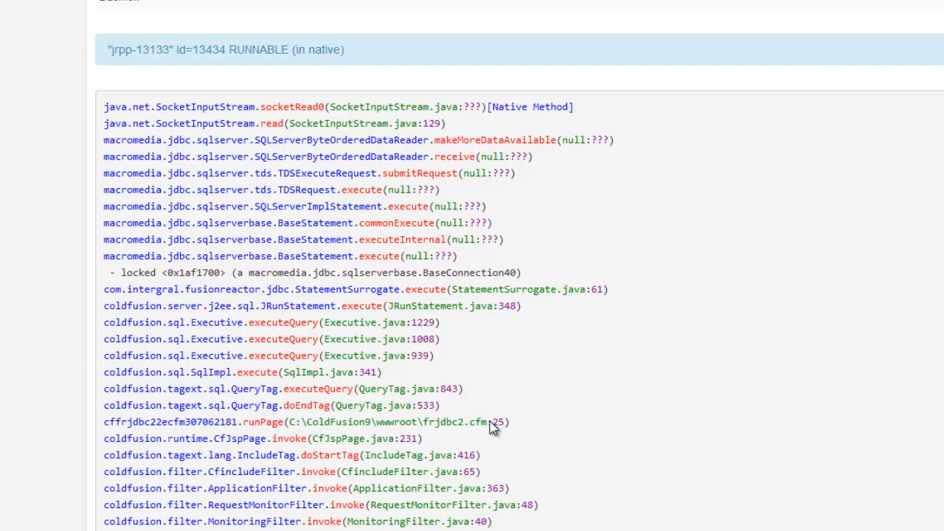
{"action": "mouse_move", "coordinate": [450, 414]}
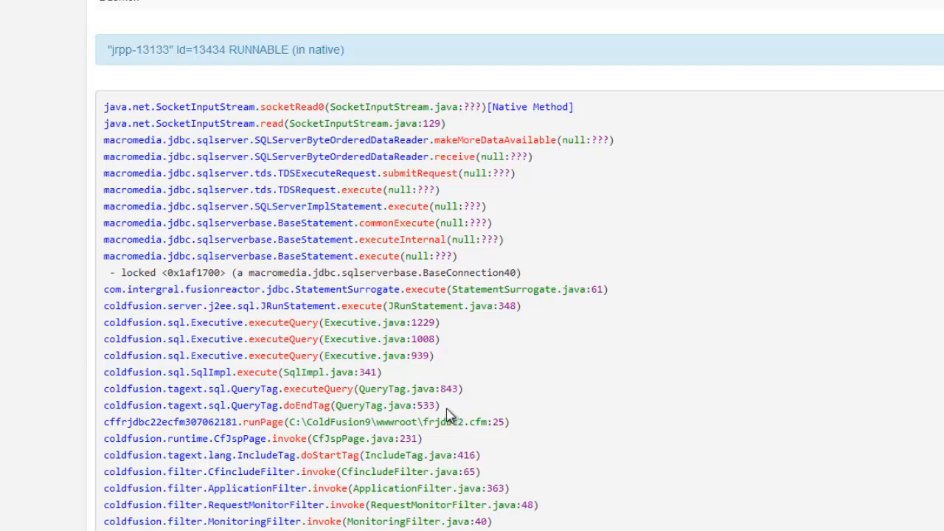
{"action": "left_click_drag", "start_coordinate": [443, 389], "coordinate": [243, 405]}
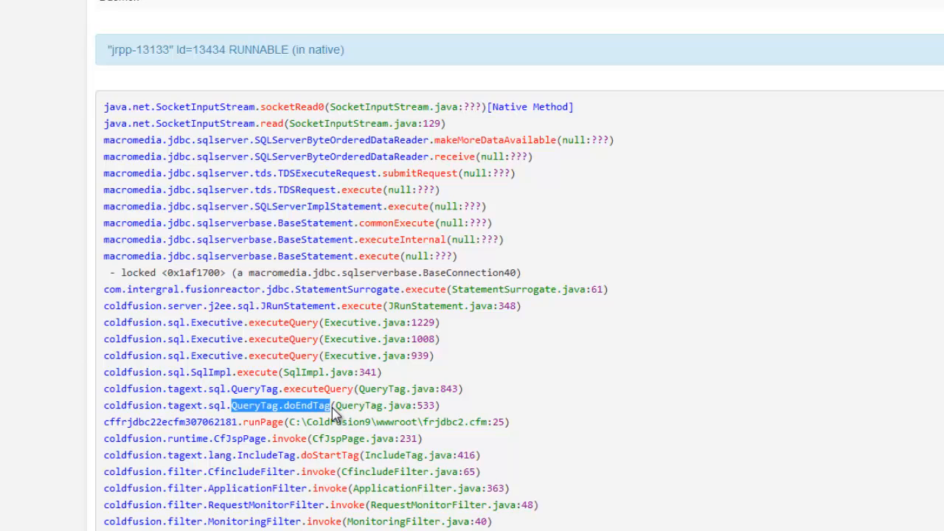
{"action": "mouse_move", "coordinate": [329, 424]}
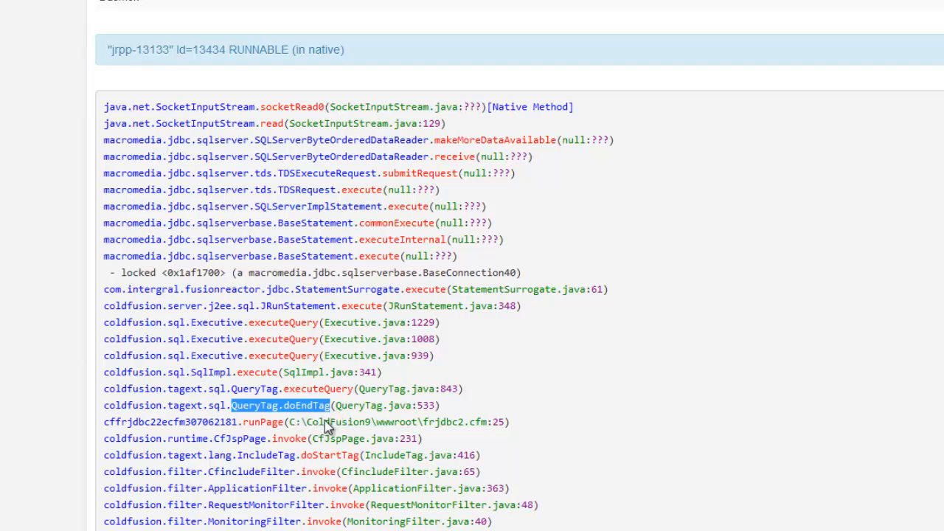
{"action": "mouse_move", "coordinate": [253, 415]}
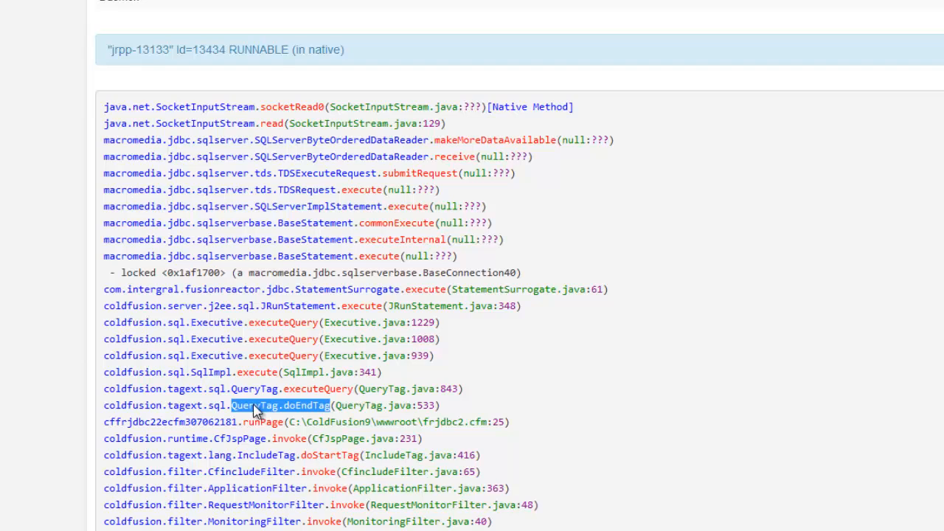
{"action": "mouse_move", "coordinate": [309, 415]}
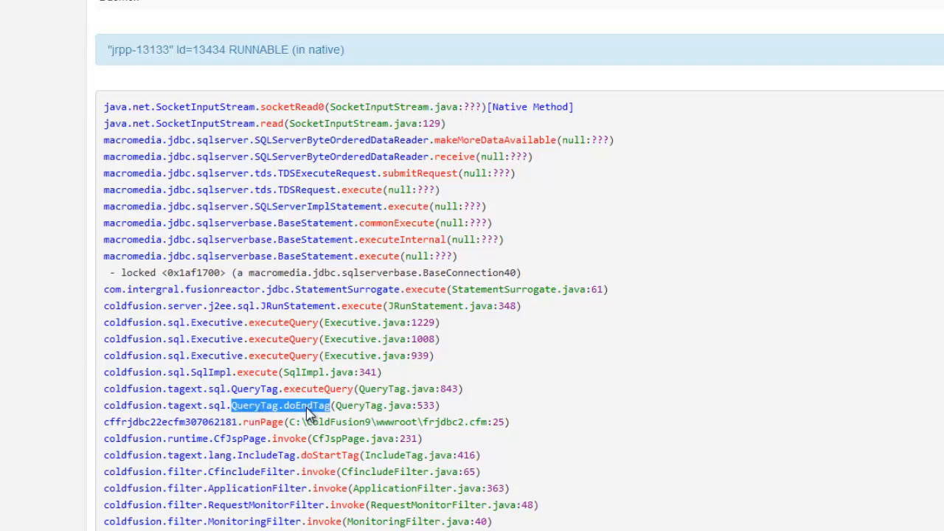
{"action": "mouse_move", "coordinate": [302, 413]}
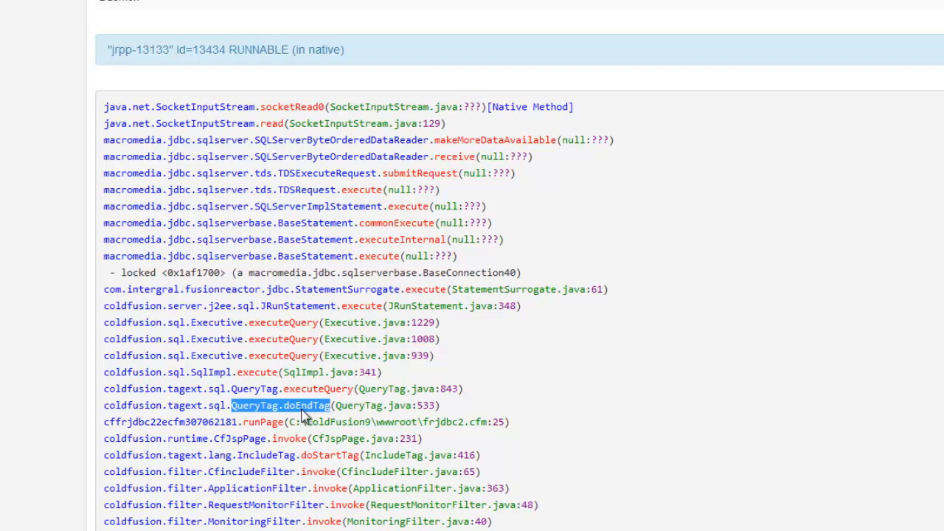
{"action": "mouse_move", "coordinate": [314, 411]}
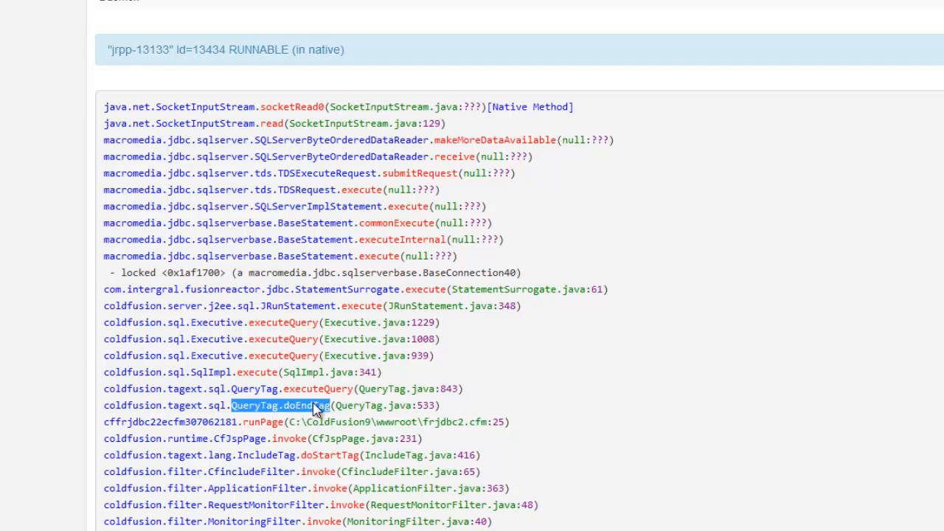
{"action": "mouse_move", "coordinate": [465, 431]}
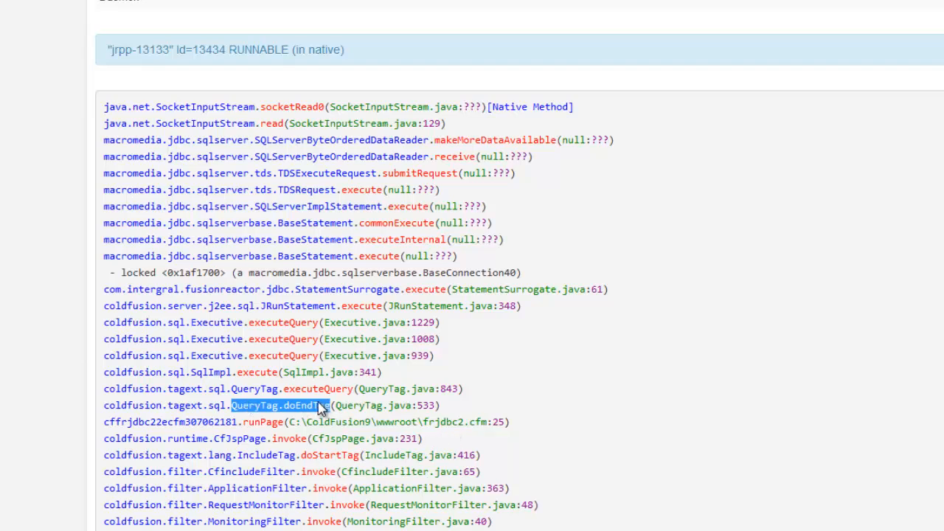
{"action": "mouse_move", "coordinate": [318, 401]}
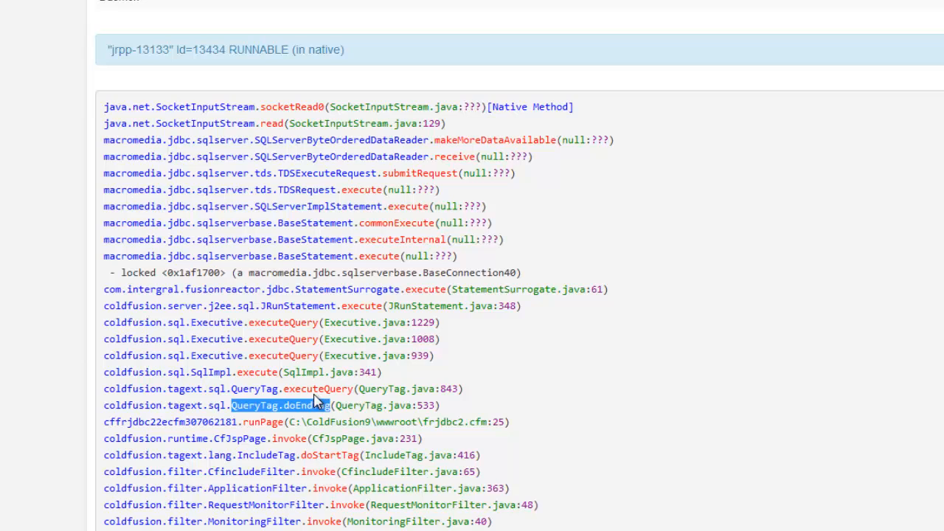
{"action": "mouse_move", "coordinate": [325, 393]}
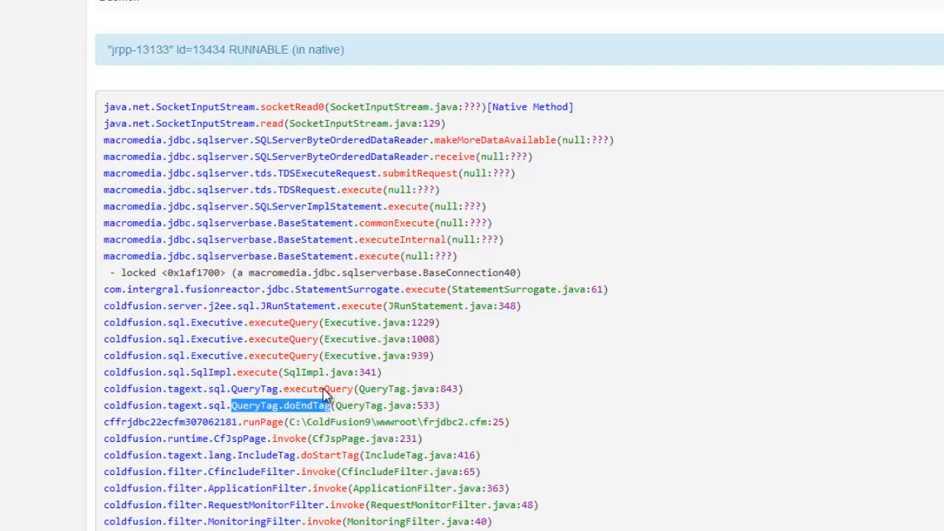
{"action": "mouse_move", "coordinate": [221, 372]}
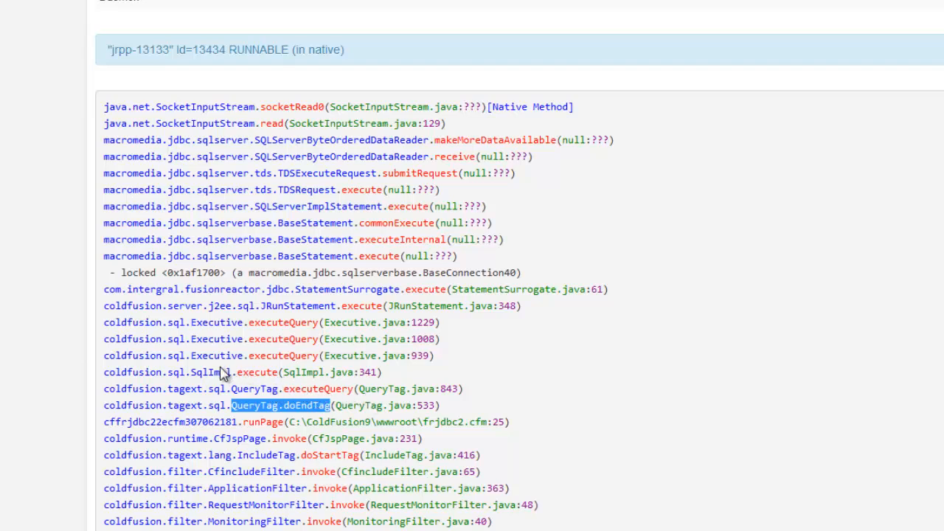
{"action": "mouse_move", "coordinate": [227, 334]}
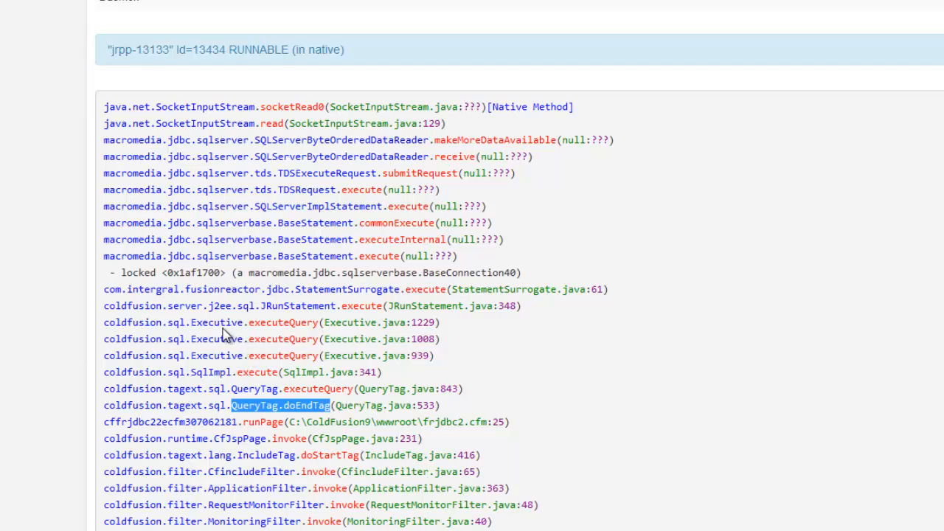
{"action": "mouse_move", "coordinate": [258, 223]}
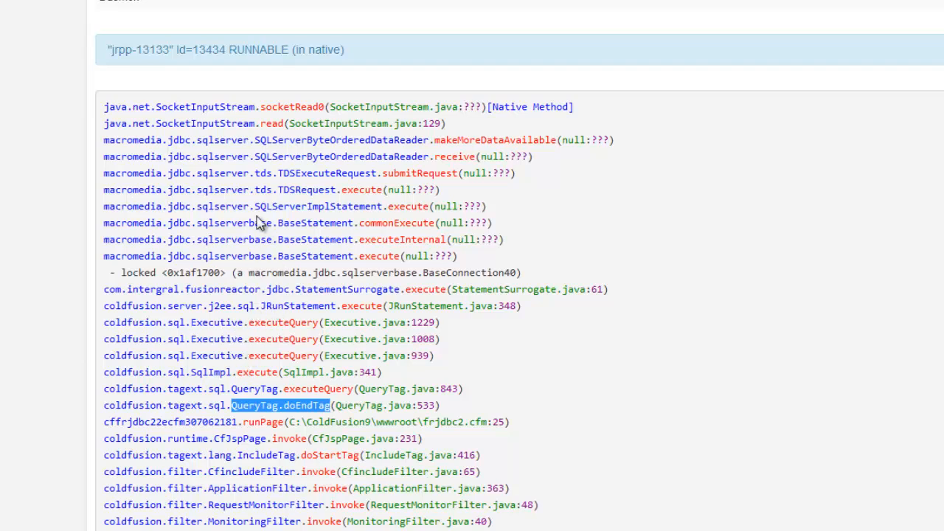
{"action": "mouse_move", "coordinate": [284, 107]}
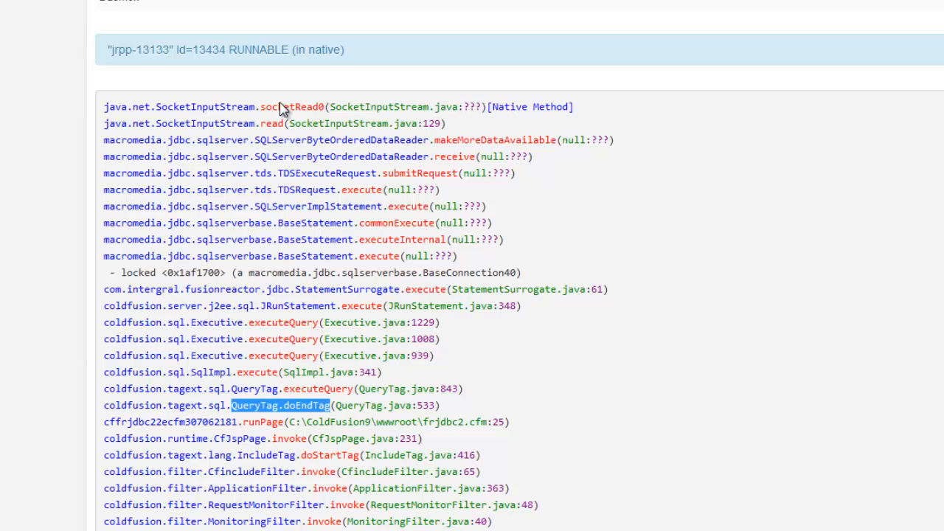
{"action": "mouse_move", "coordinate": [262, 230]}
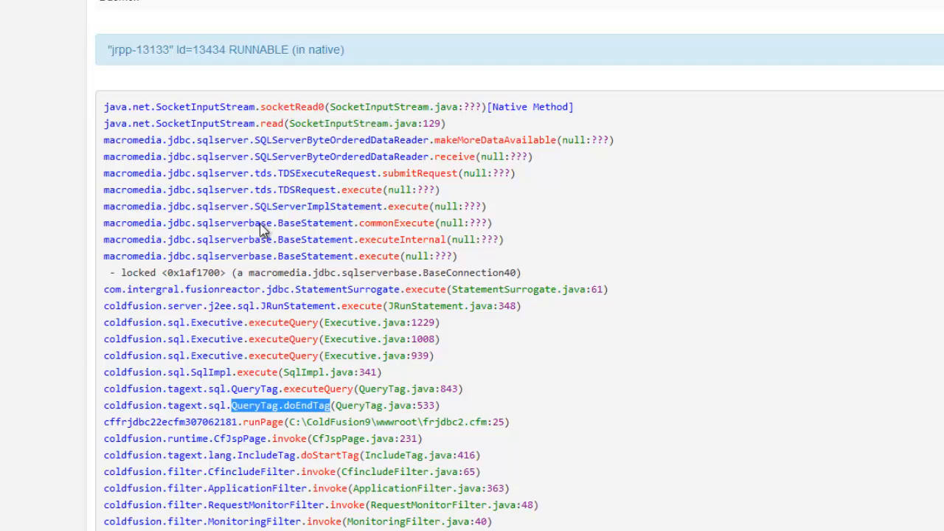
{"action": "mouse_move", "coordinate": [495, 430]}
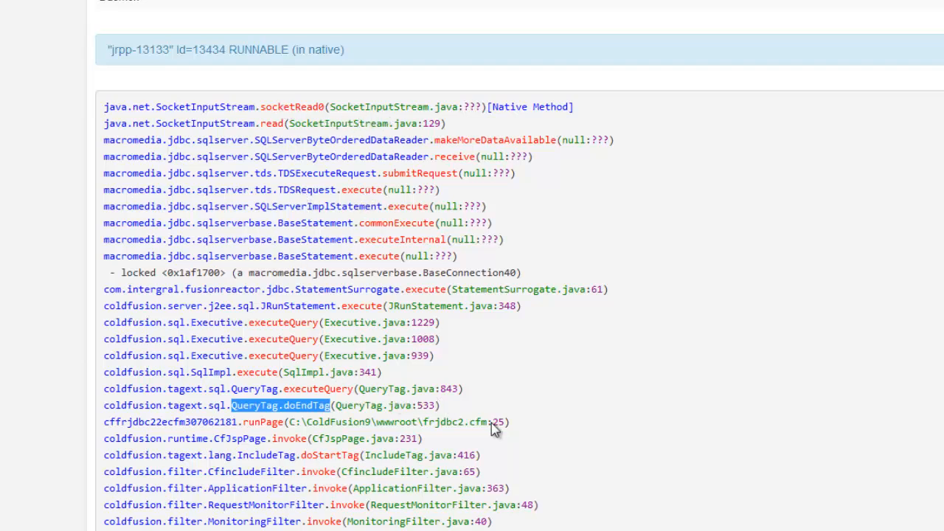
{"action": "mouse_move", "coordinate": [461, 428]}
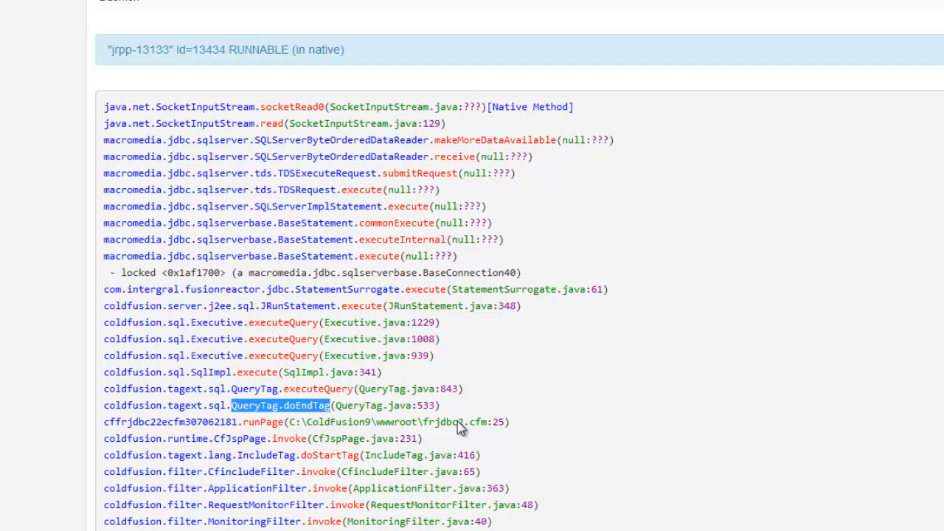
{"action": "mouse_move", "coordinate": [486, 385]}
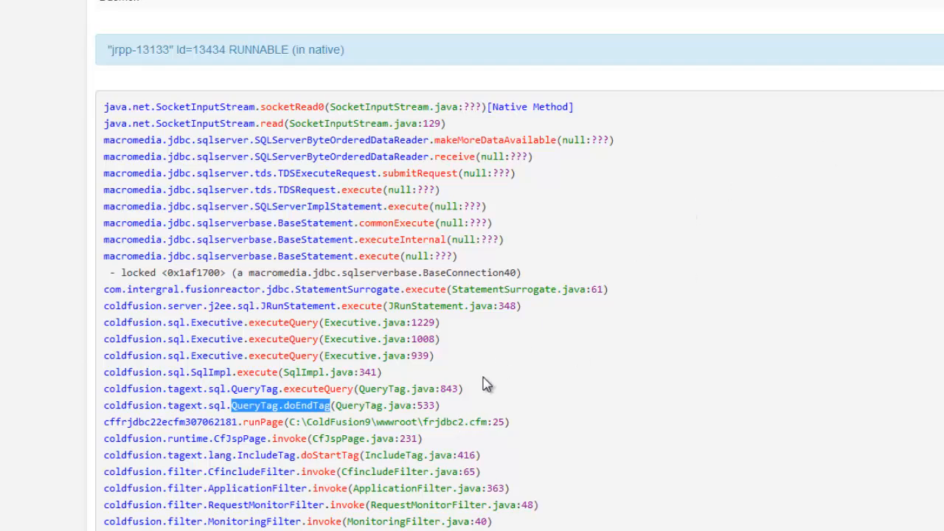
{"action": "mouse_move", "coordinate": [452, 427]}
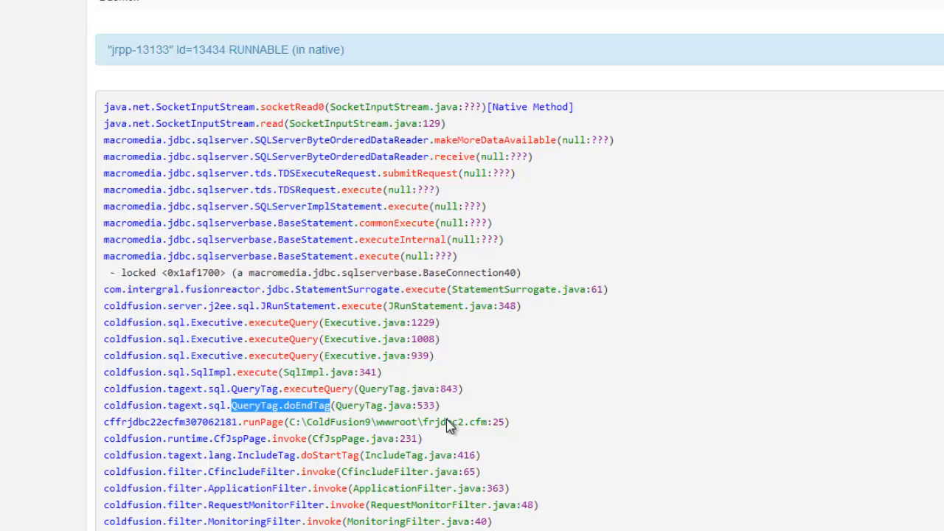
{"action": "mouse_move", "coordinate": [427, 426]}
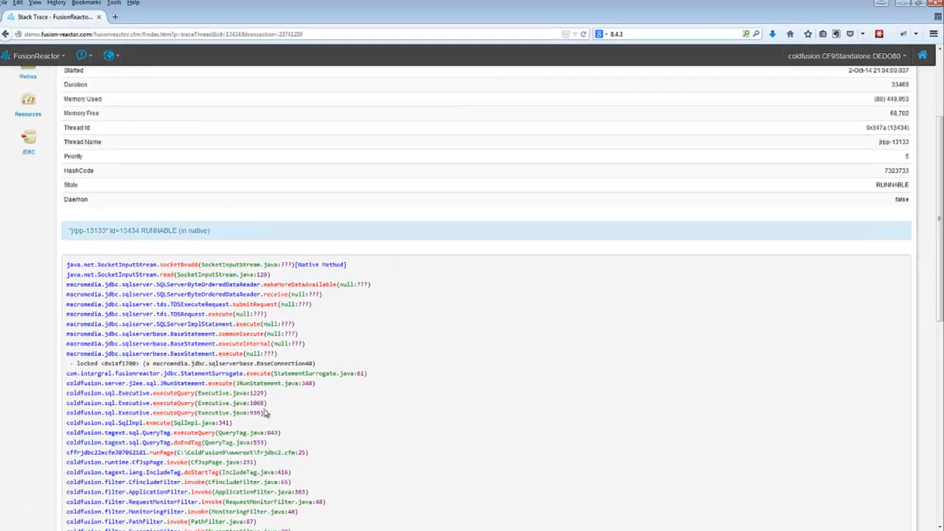
{"action": "scroll", "scroll_direction": "up", "scroll_amount": 3}
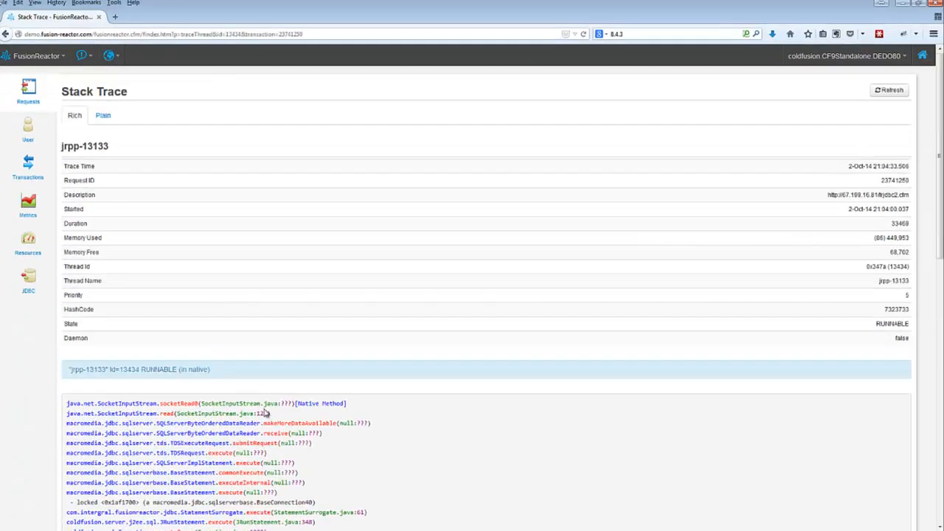